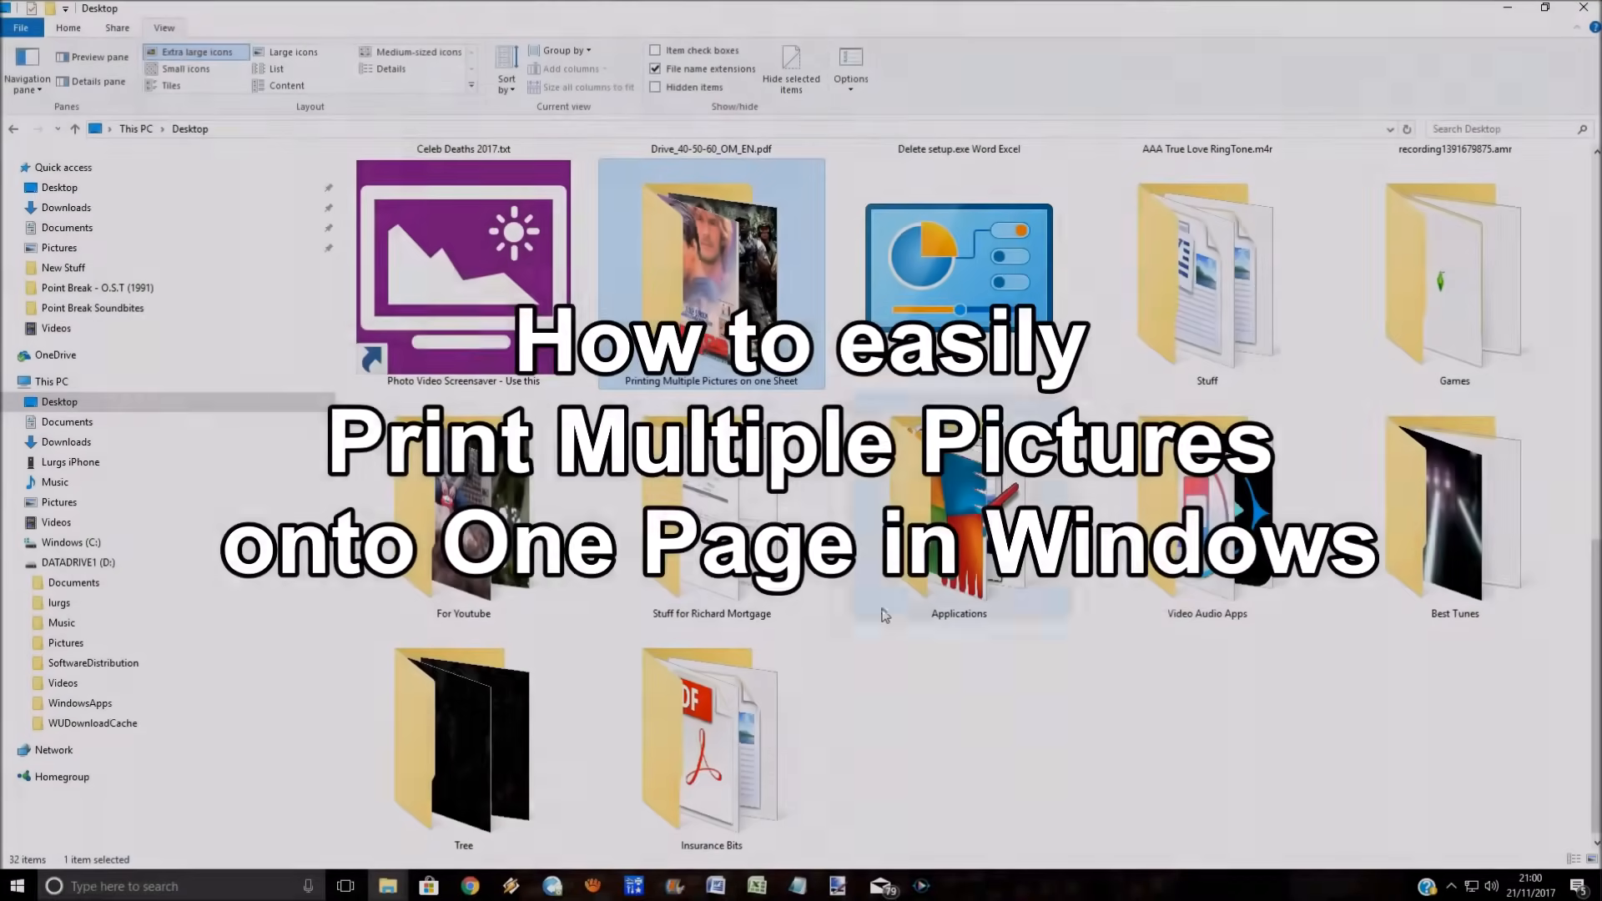
Step: Open the picture folder, then open the Terminator picture and Korean poster with paint.net
{"action": "double_click", "coordinate": [711, 267]}
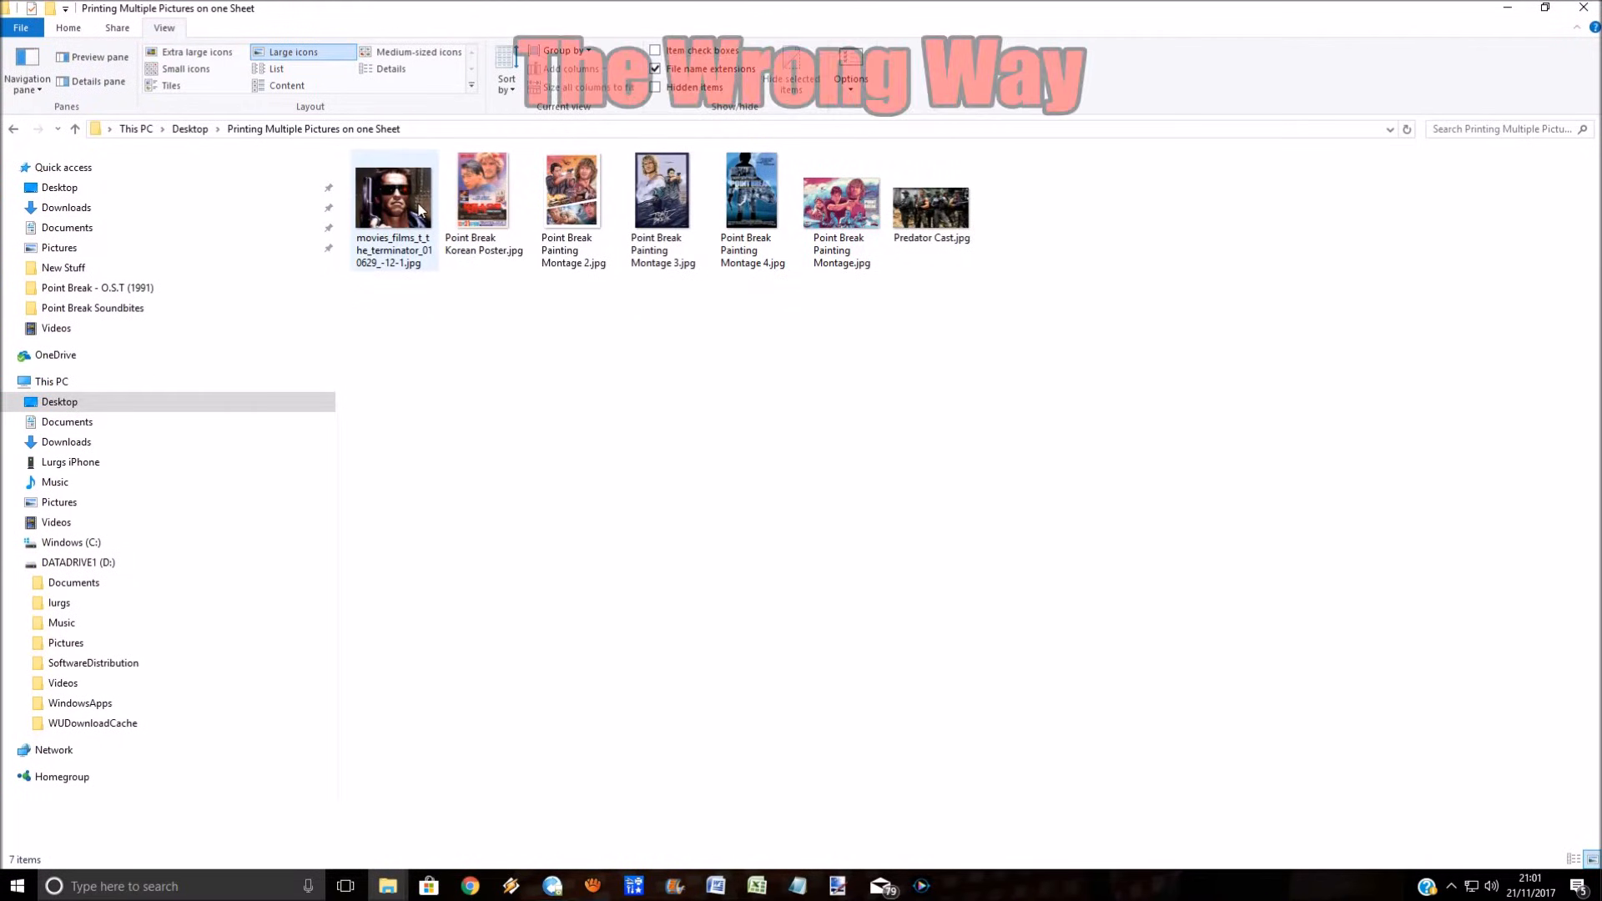
{"action": "right_click", "coordinate": [393, 201]}
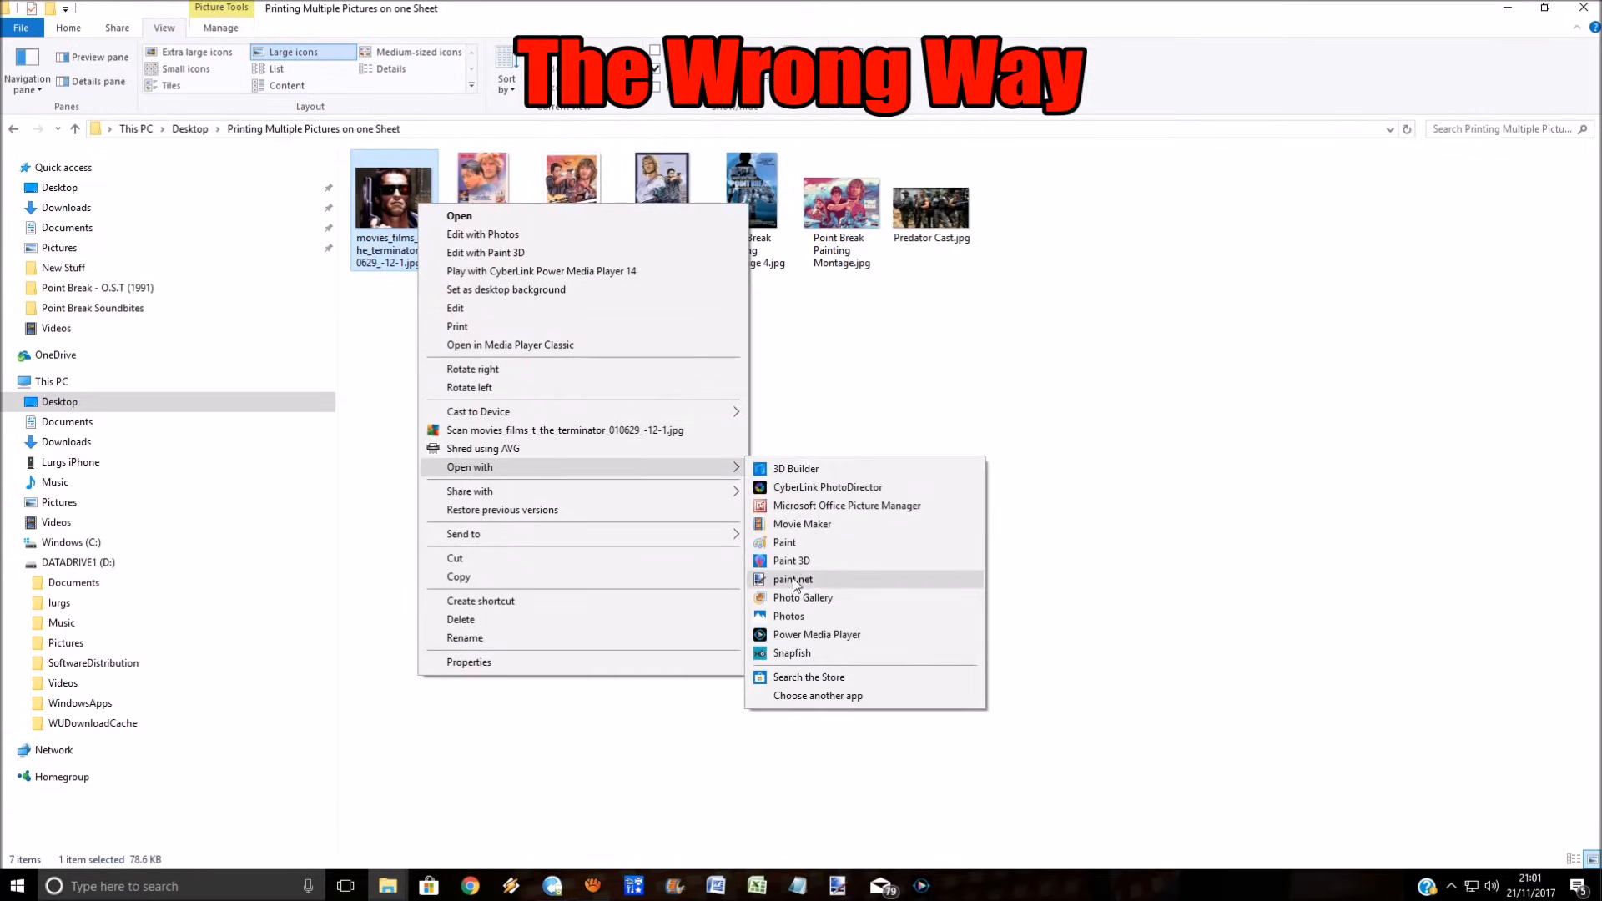
{"action": "left_click", "coordinate": [791, 579]}
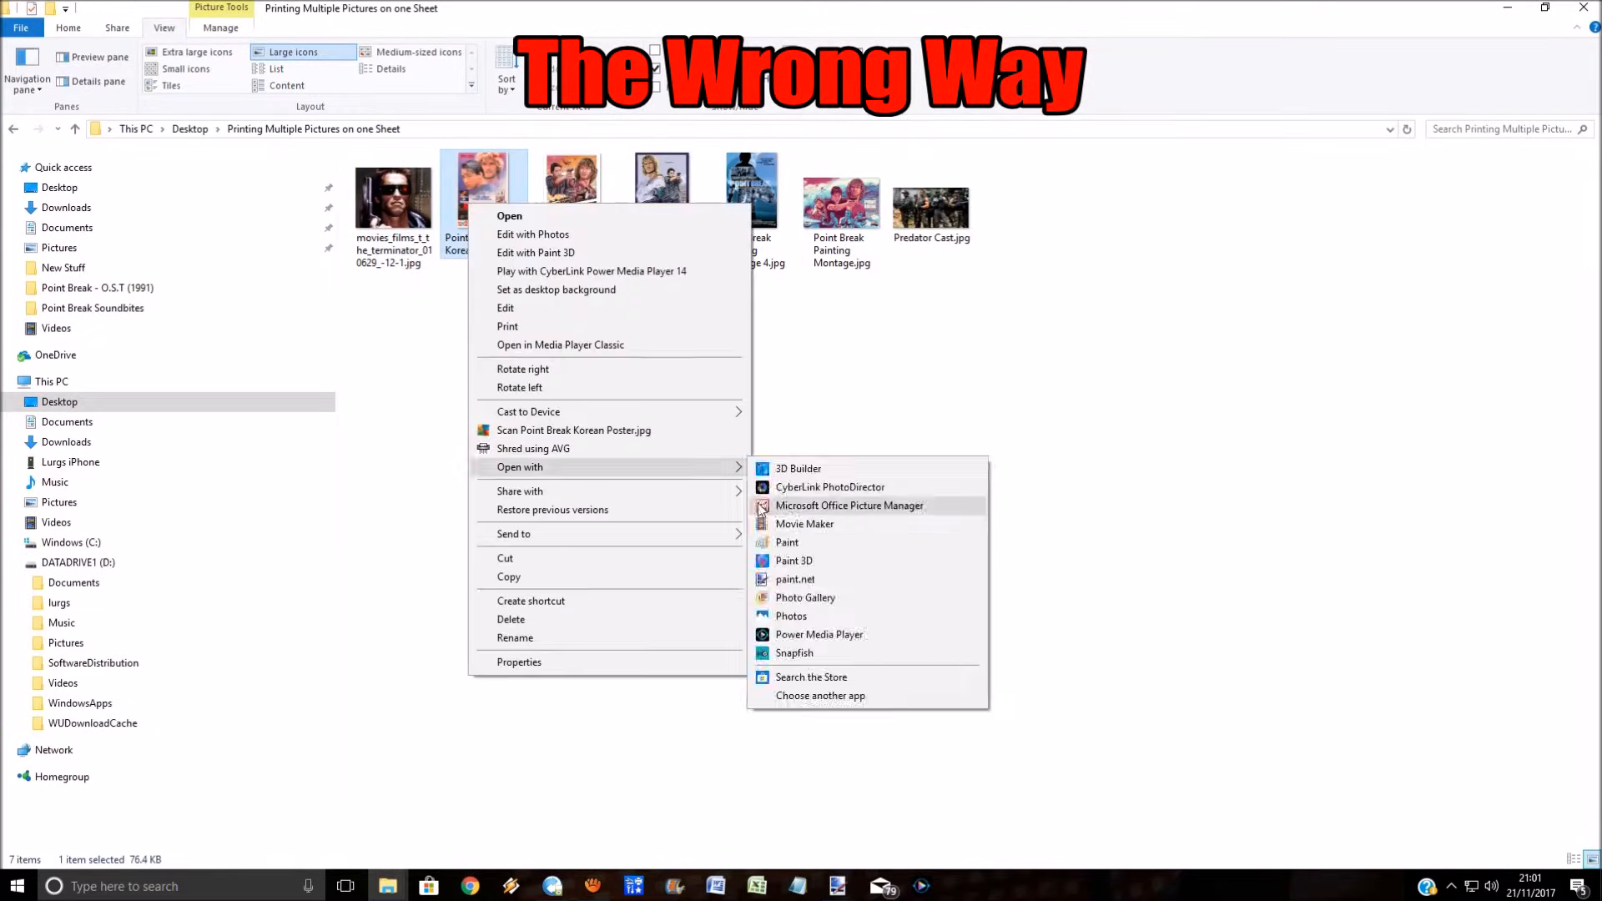
{"action": "left_click", "coordinate": [794, 579]}
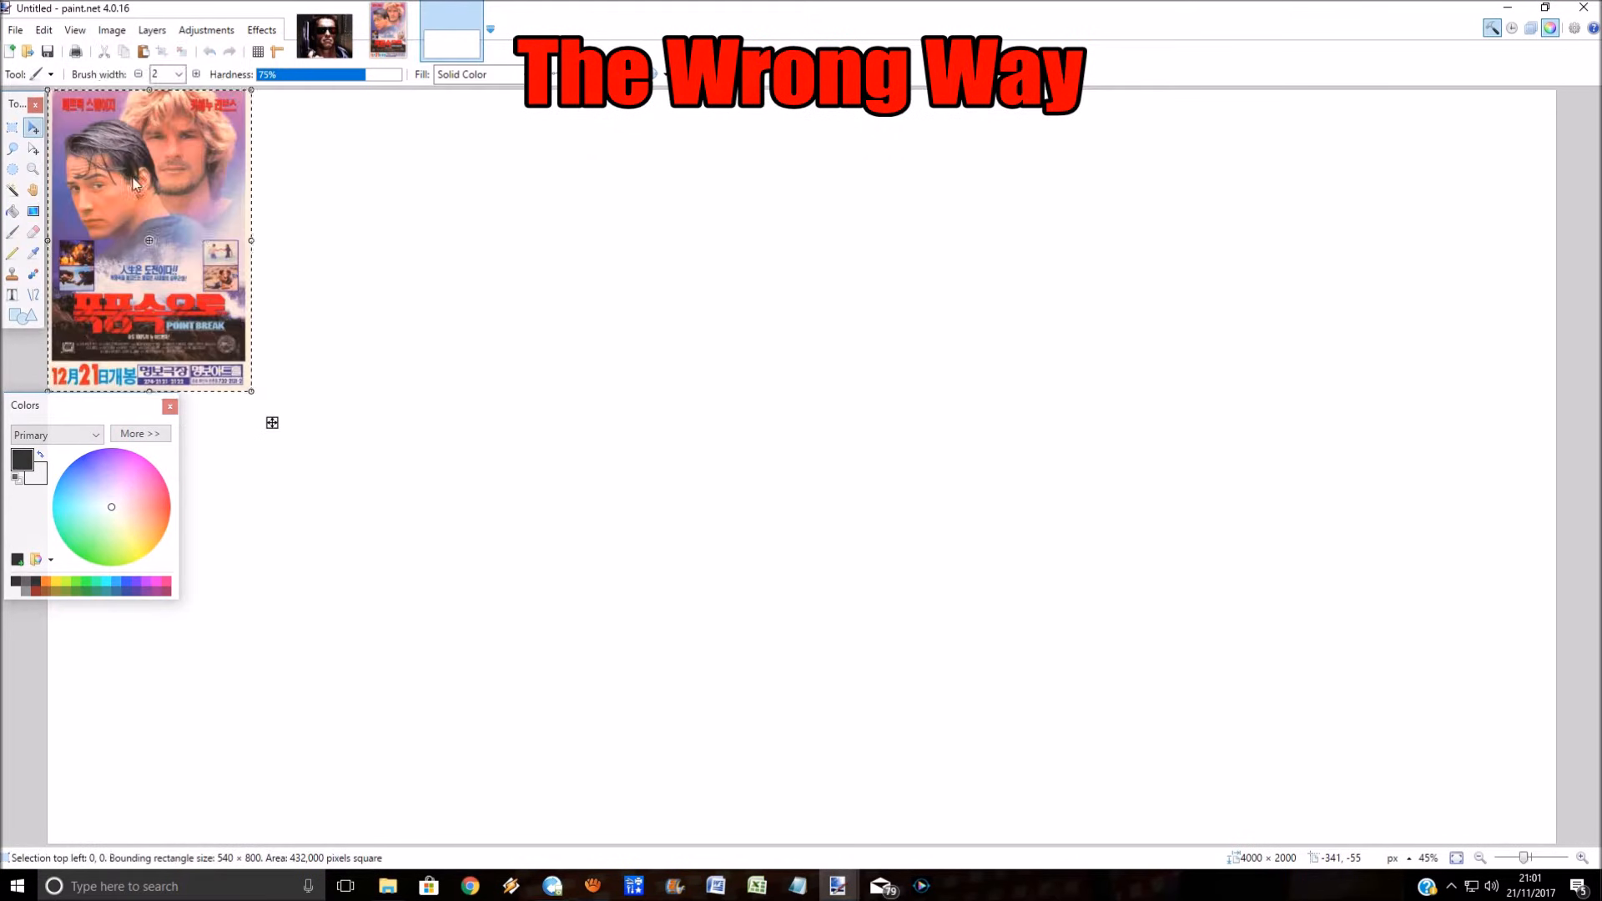
Step: Place the Terminator picture beside the poster on one canvas and stretch it wider
{"action": "left_click", "coordinate": [323, 27]}
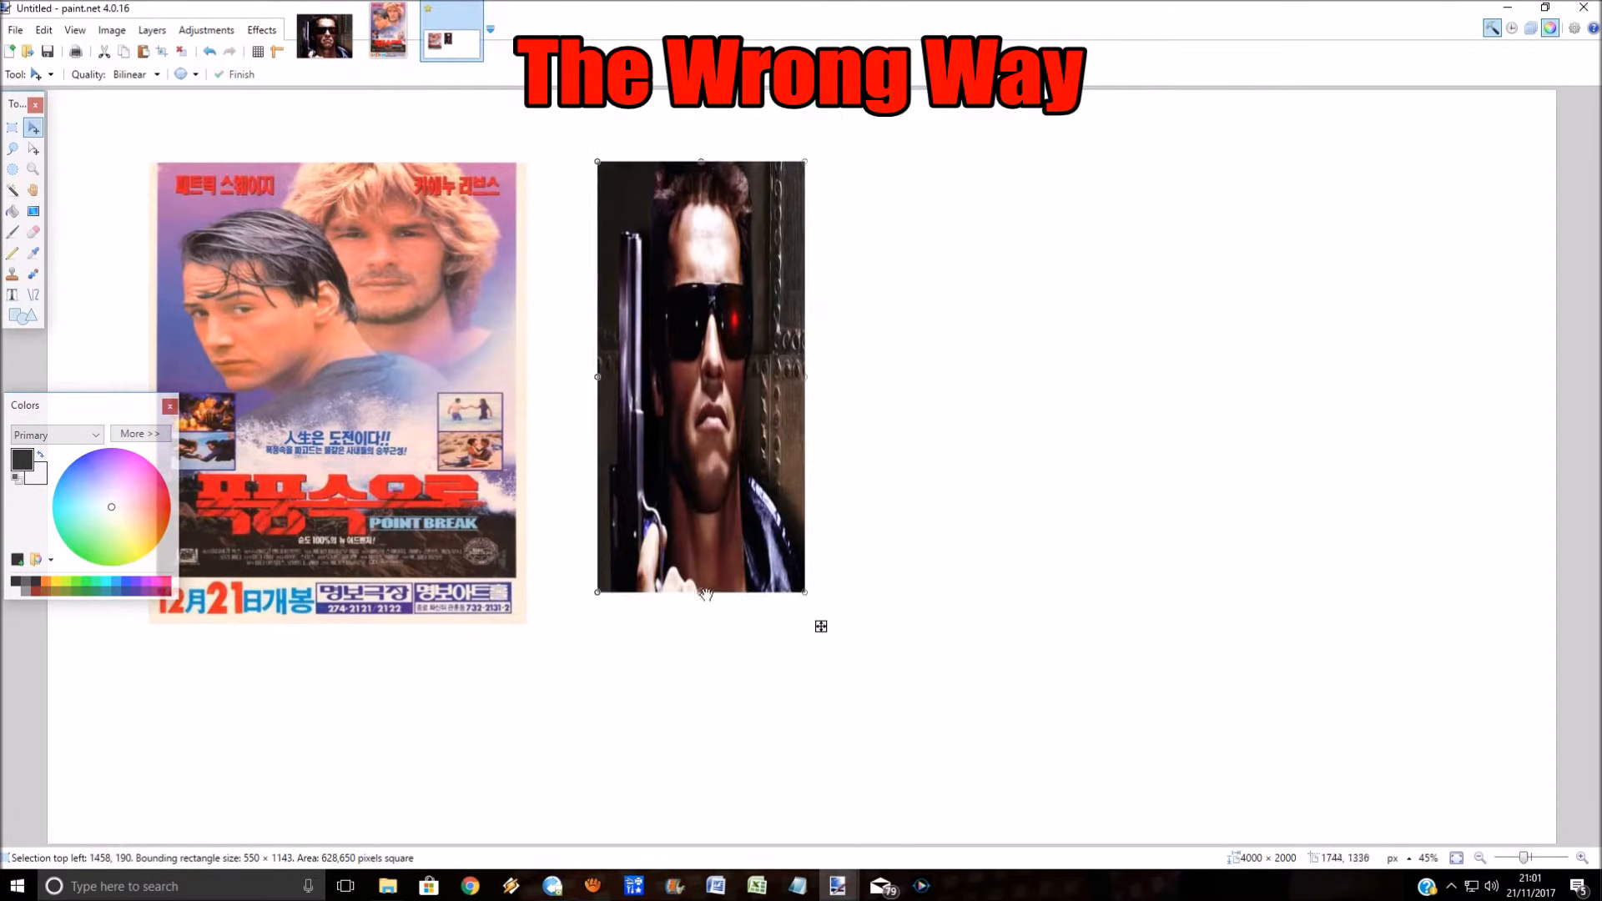
{"action": "left_click_drag", "start_coordinate": [805, 377], "coordinate": [968, 377]}
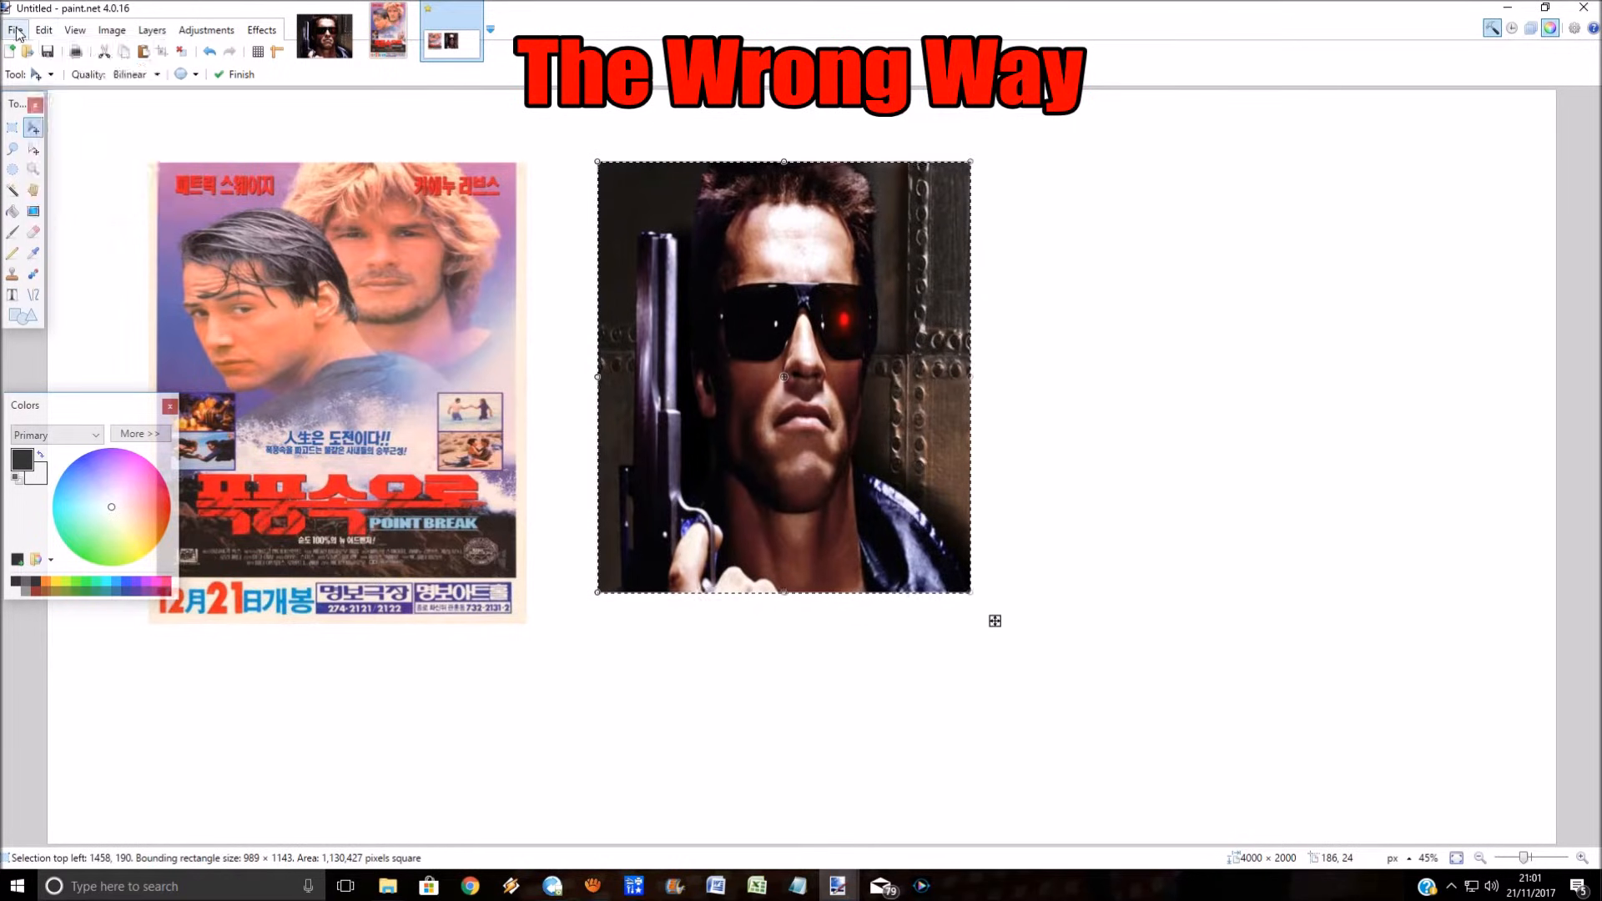
{"action": "left_click", "coordinate": [13, 30]}
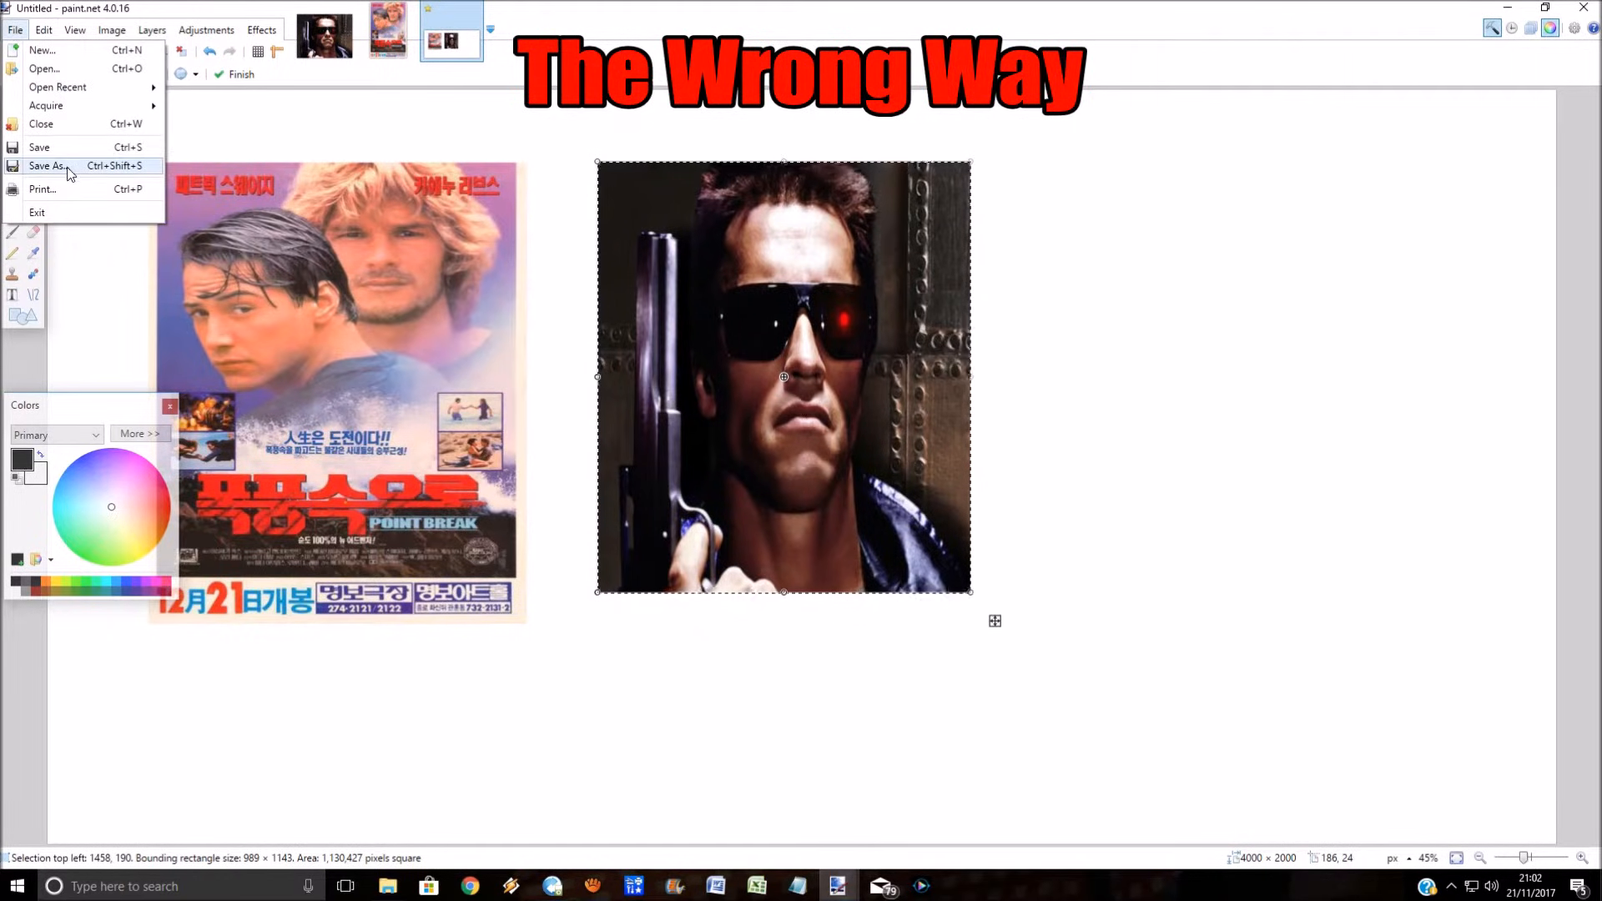
Step: Print the two-picture canvas and review its single Letter-size page preview
{"action": "left_click", "coordinate": [43, 189]}
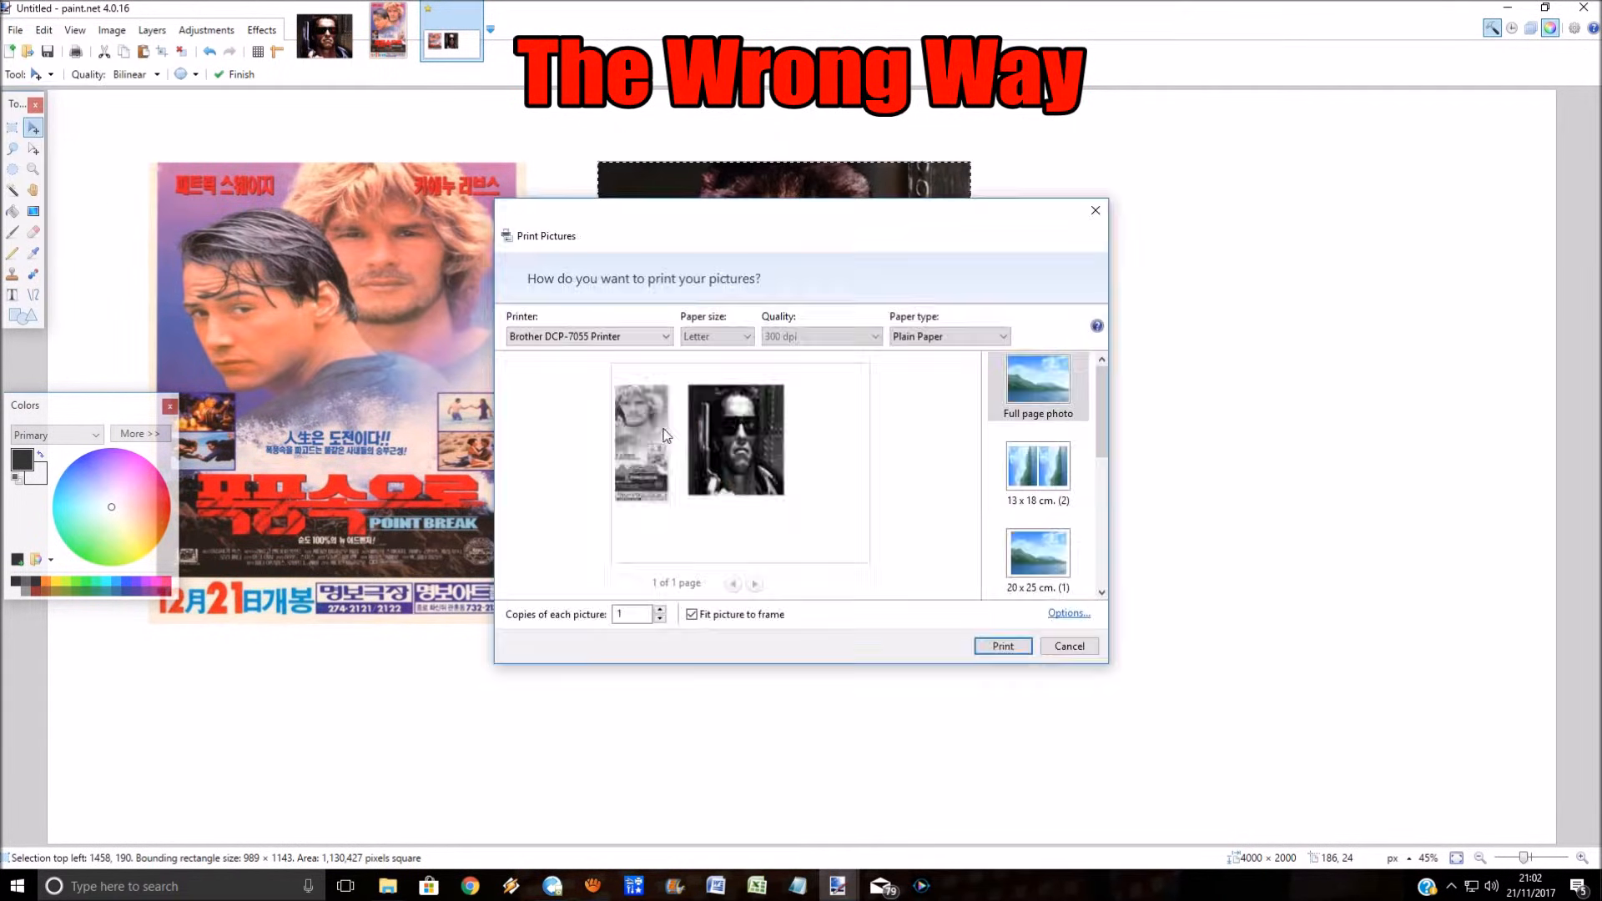
{"action": "mouse_move", "coordinate": [938, 512]}
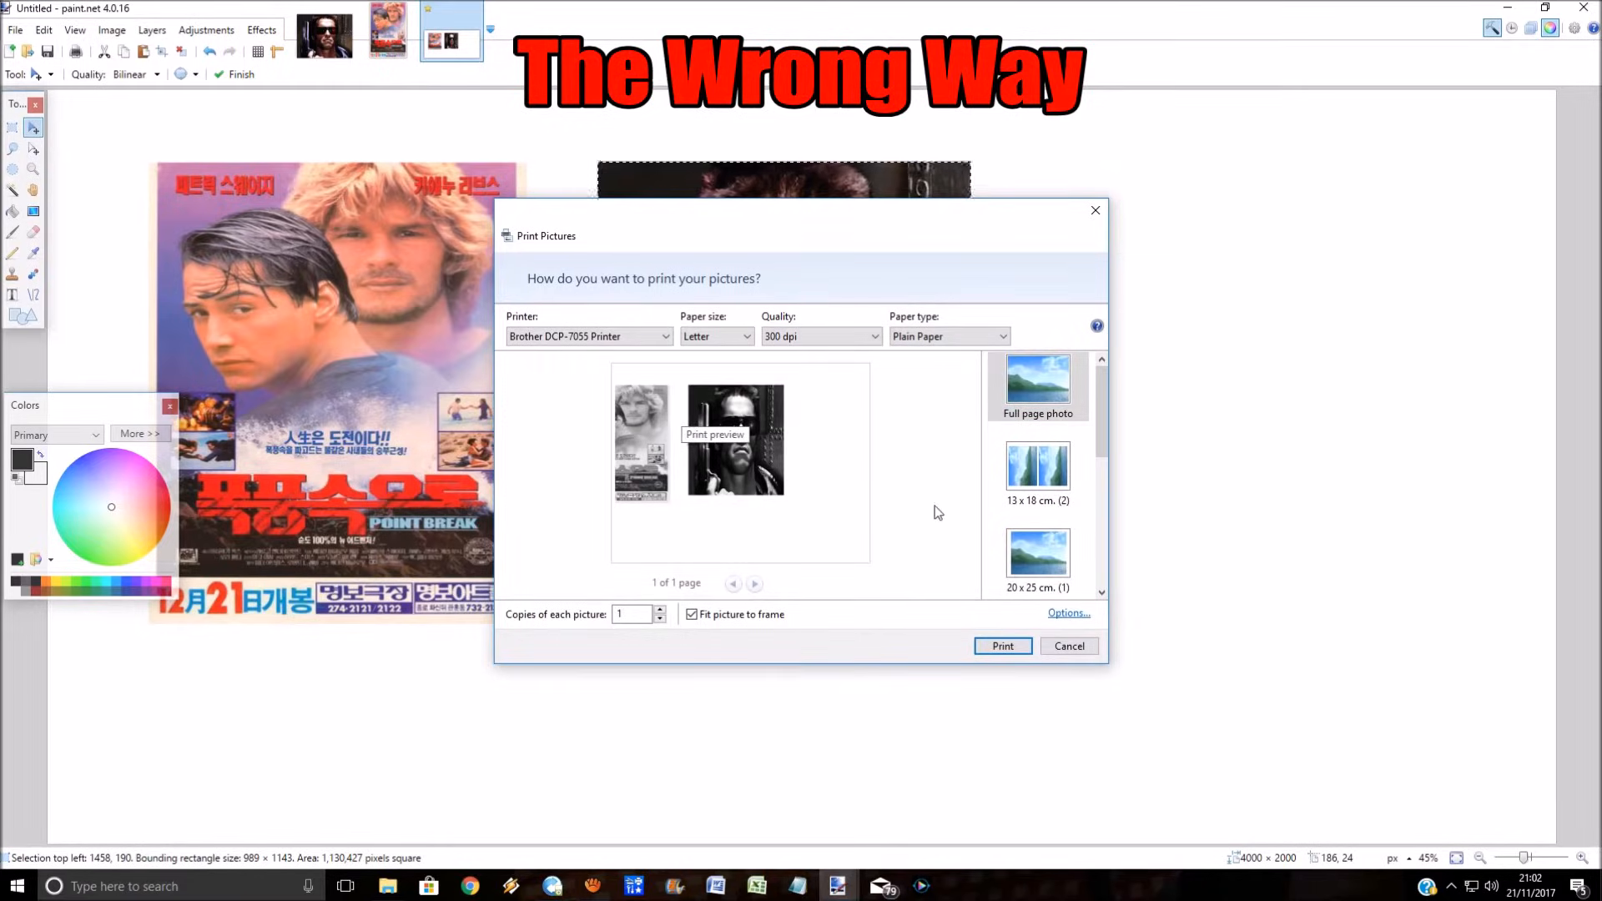
{"action": "left_click", "coordinate": [1069, 646]}
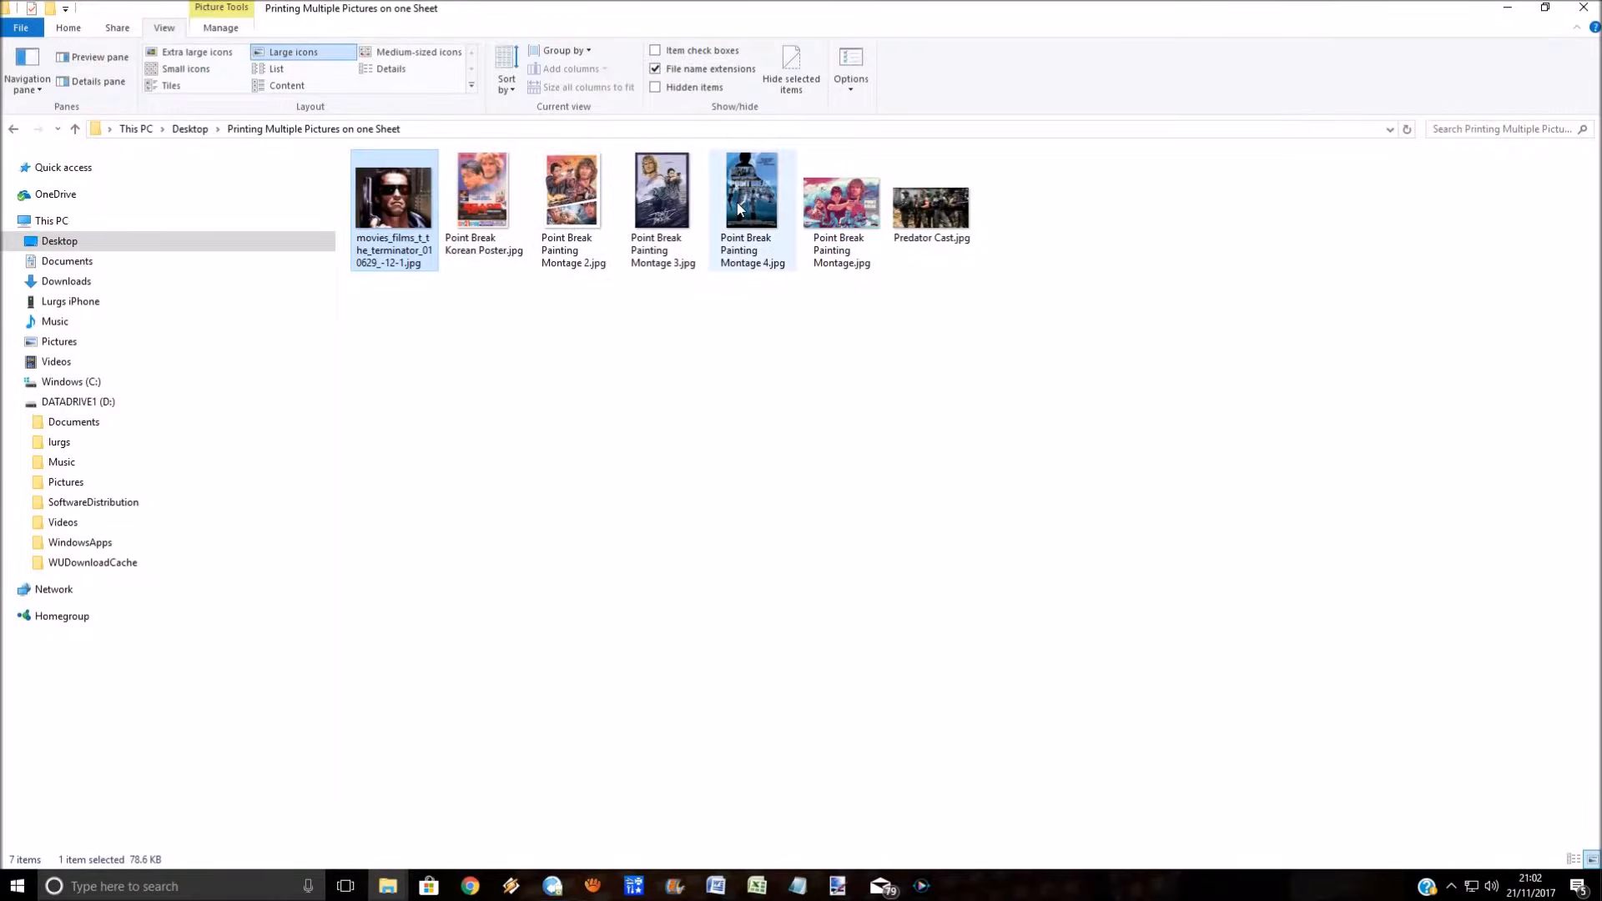
{"action": "mouse_move", "coordinate": [674, 207]}
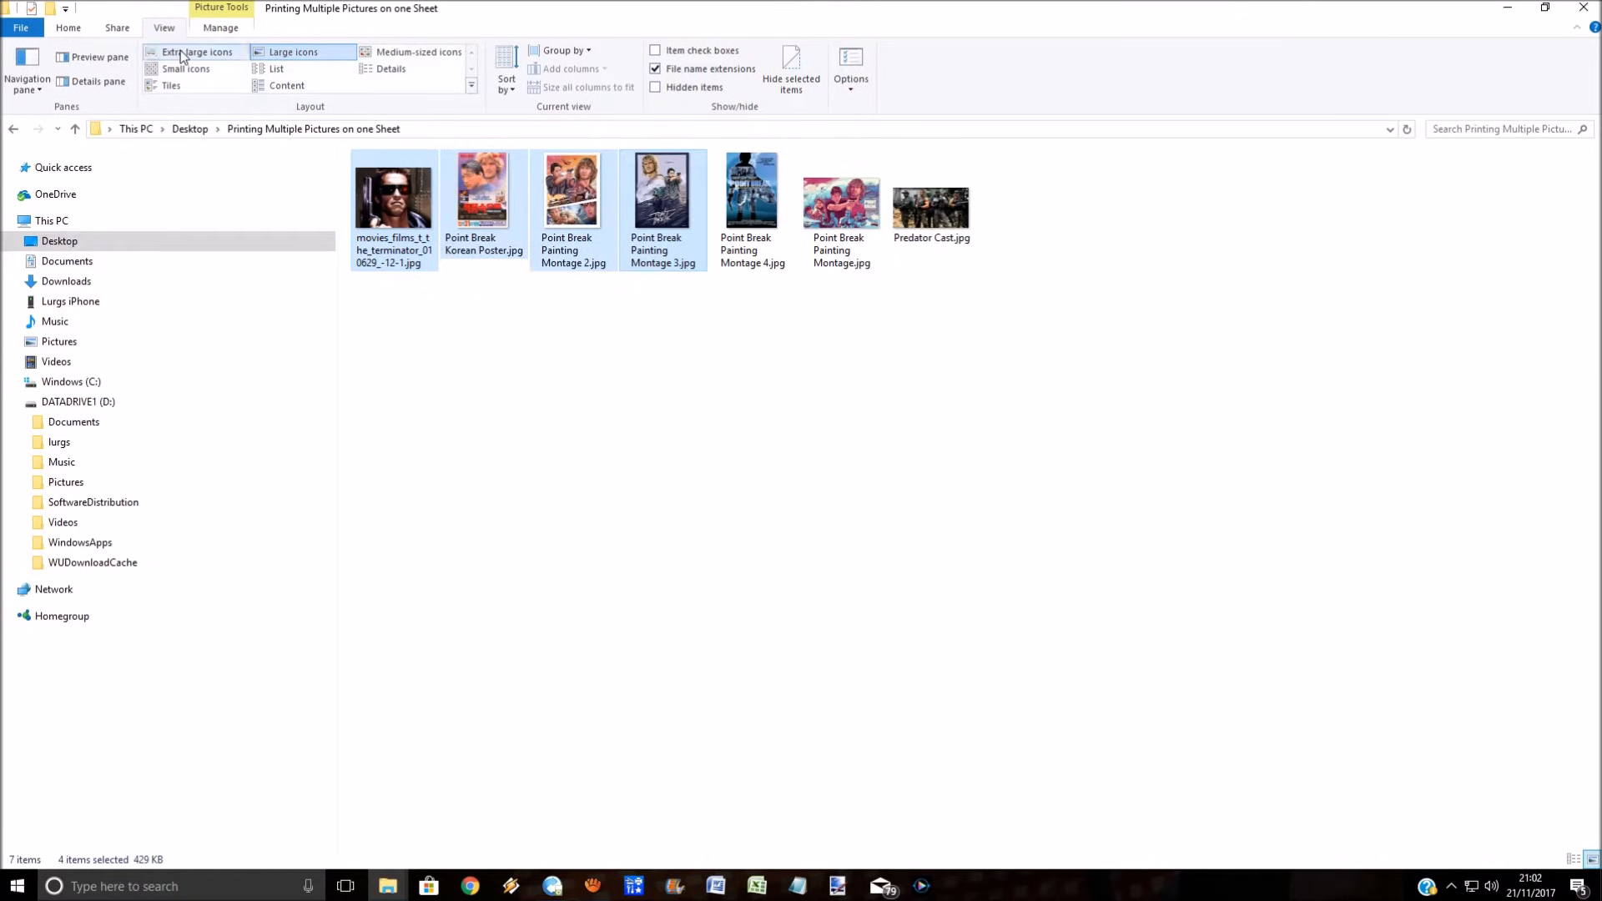
Step: Switch to Extra large icons and bring up actions for the four selected pictures
{"action": "left_click", "coordinate": [194, 52]}
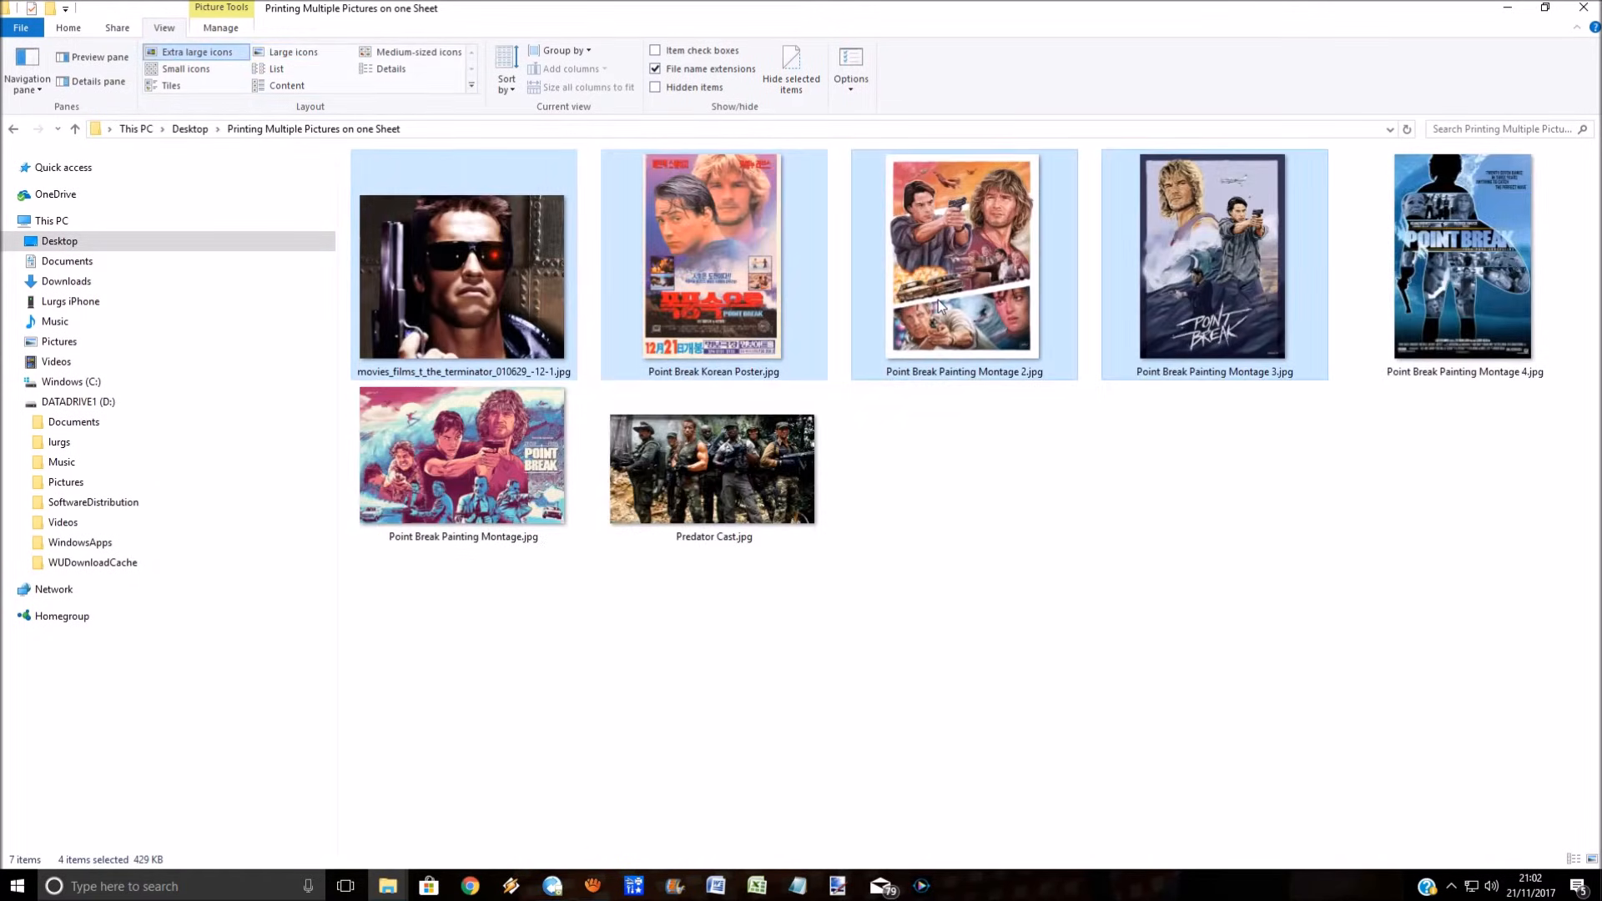
{"action": "right_click", "coordinate": [941, 307]}
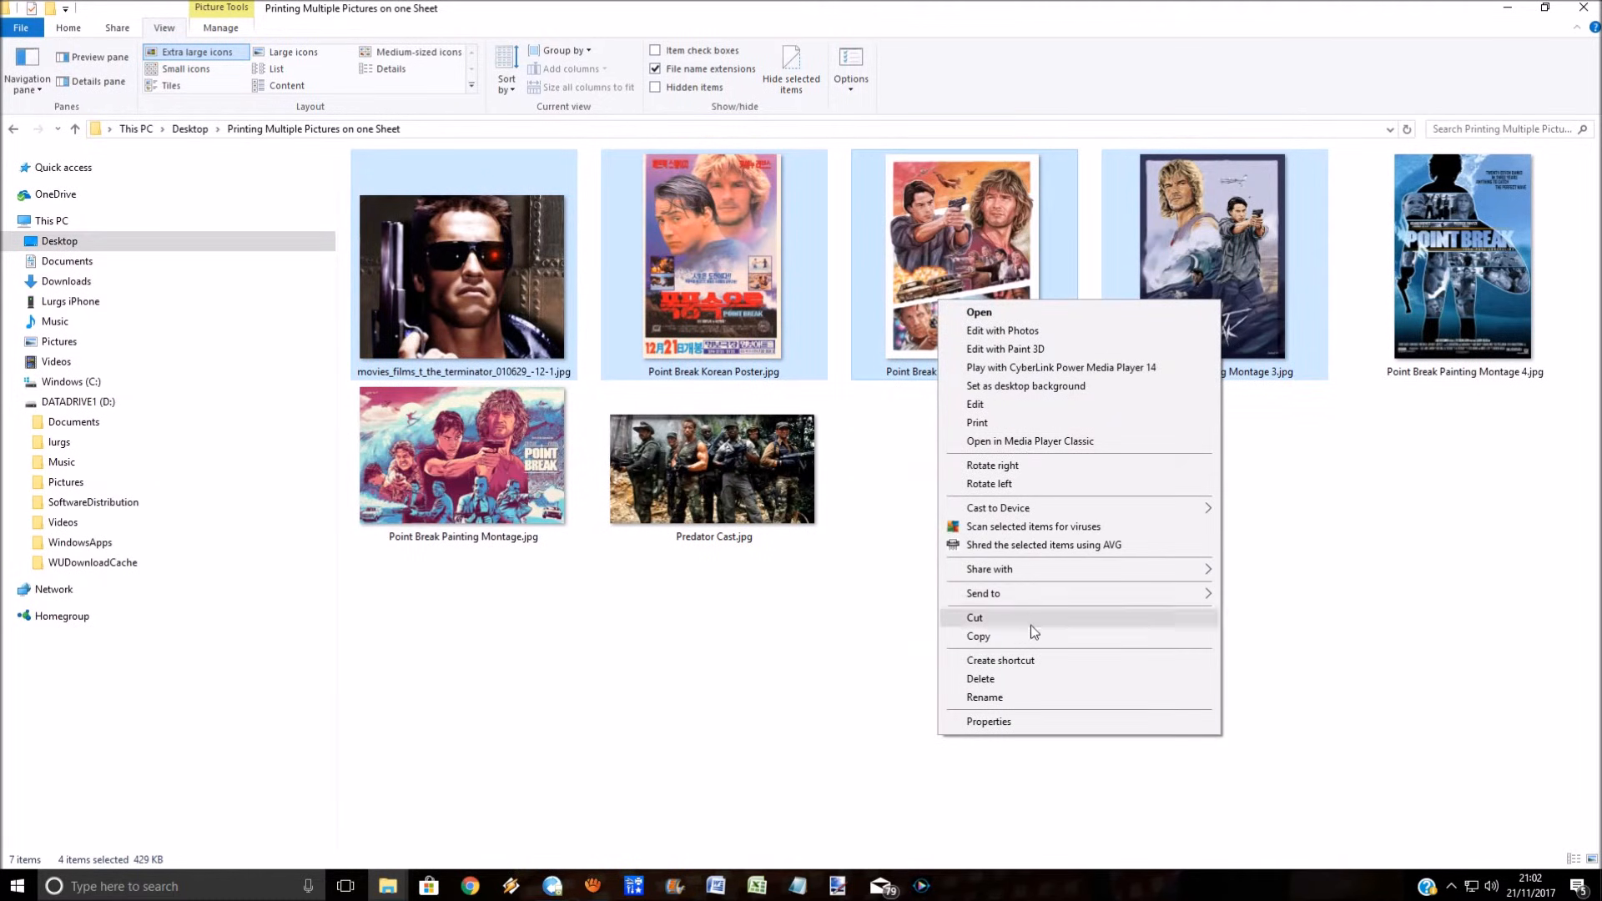
{"action": "mouse_move", "coordinate": [1050, 452]}
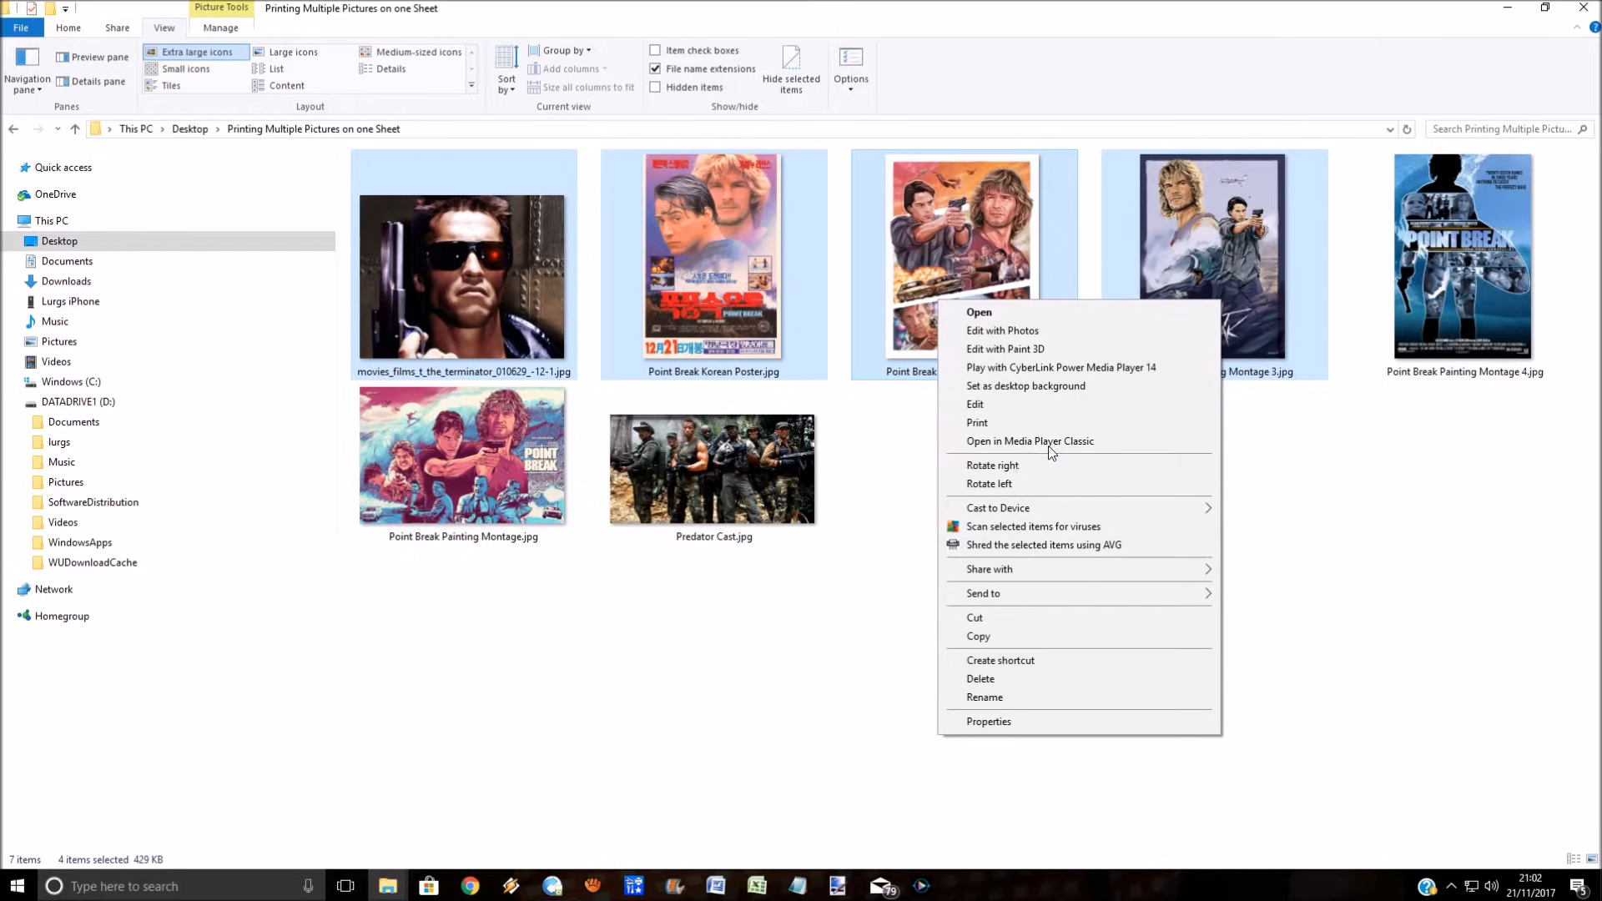
{"action": "mouse_move", "coordinate": [1048, 427]}
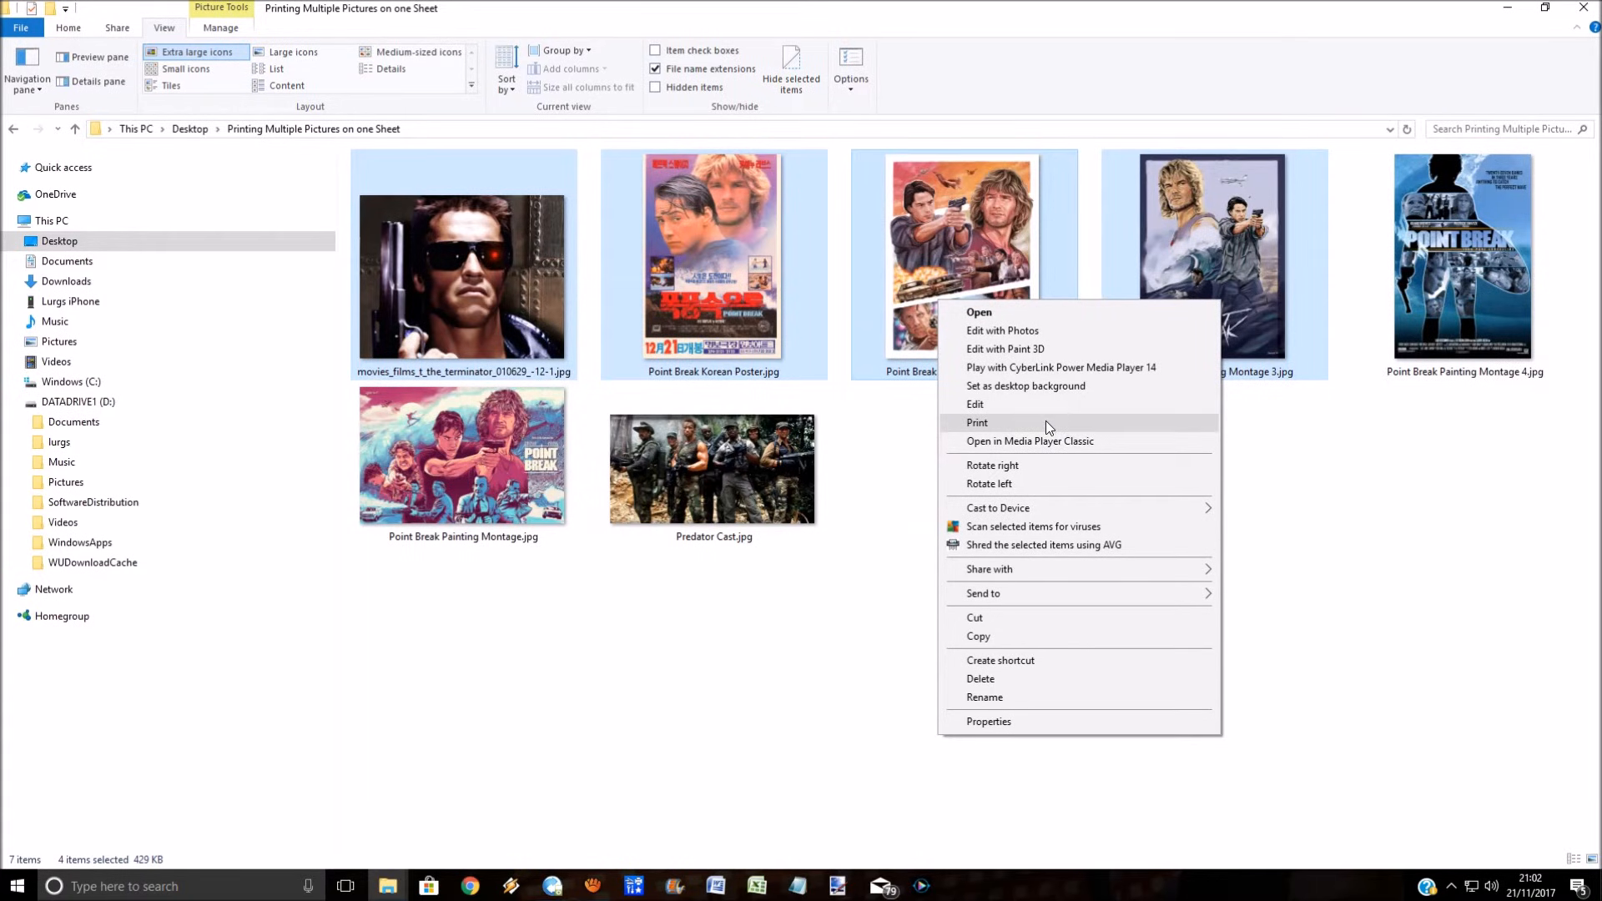
Step: Print the four pictures using the 9 x 13 cm (4) layout preview
{"action": "left_click", "coordinate": [976, 423]}
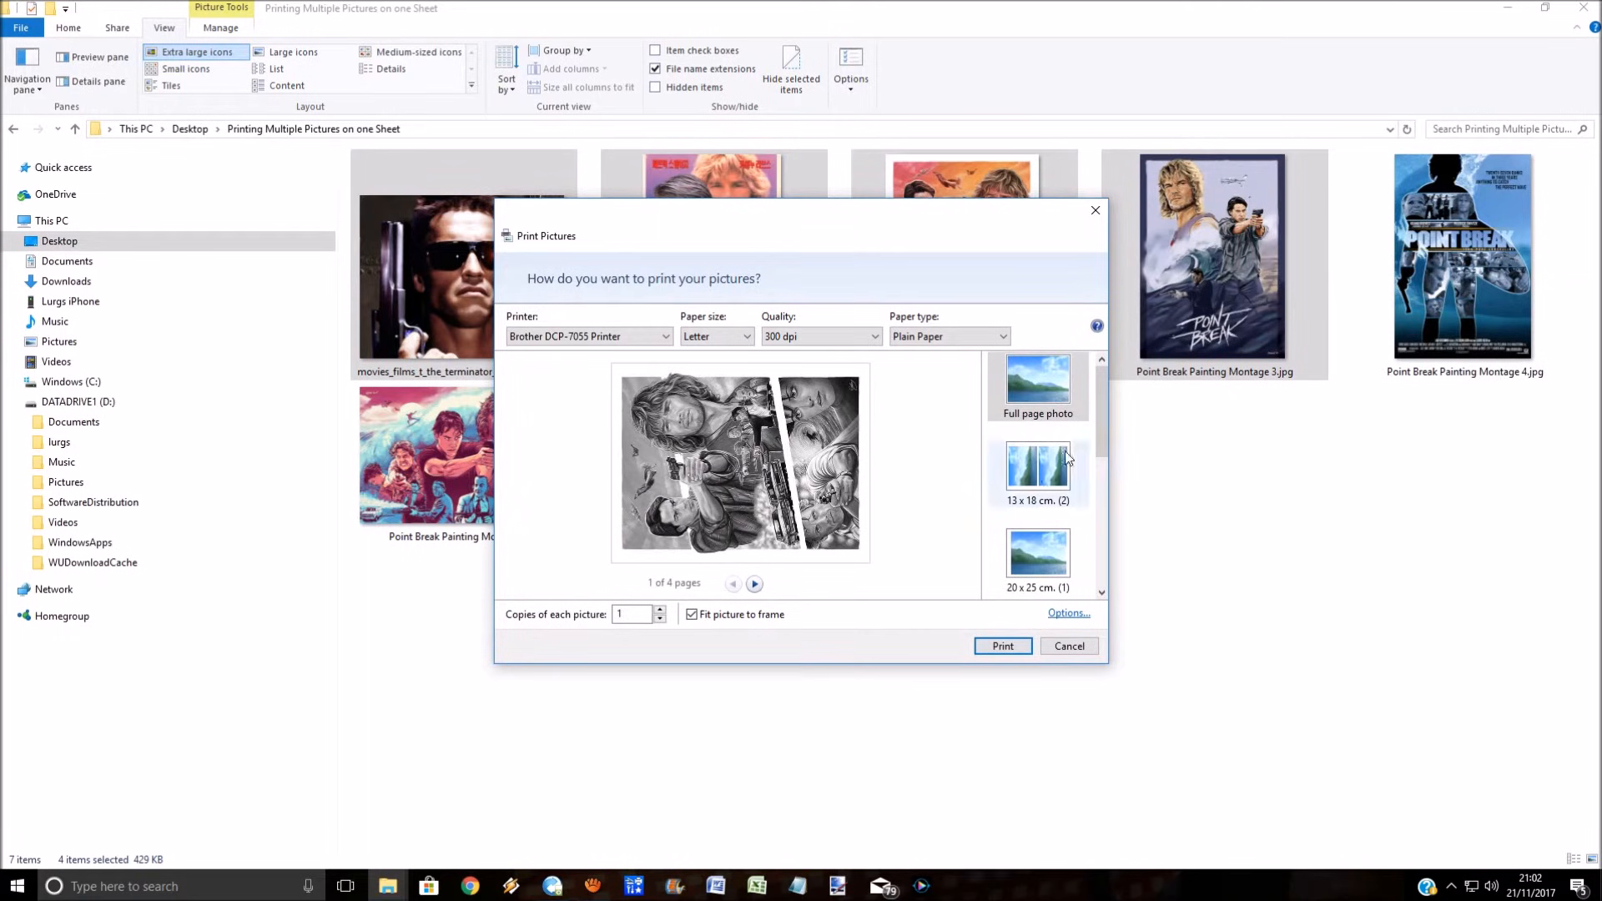
{"action": "scroll", "scroll_direction": "down", "scroll_amount": 3}
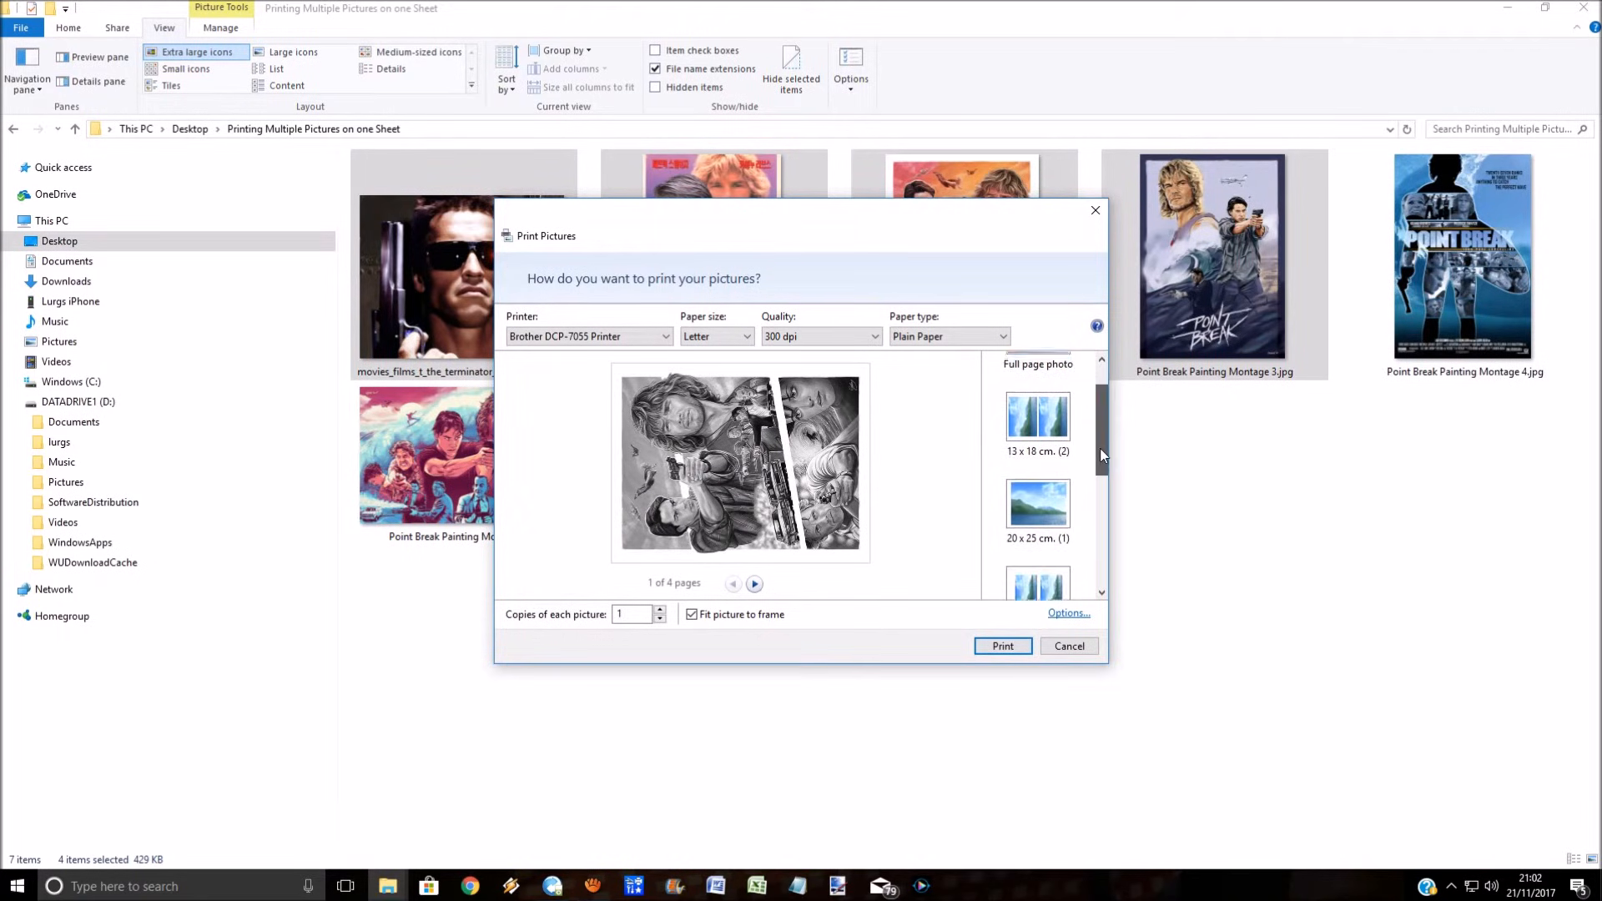
{"action": "scroll", "scroll_direction": "down", "scroll_amount": 3}
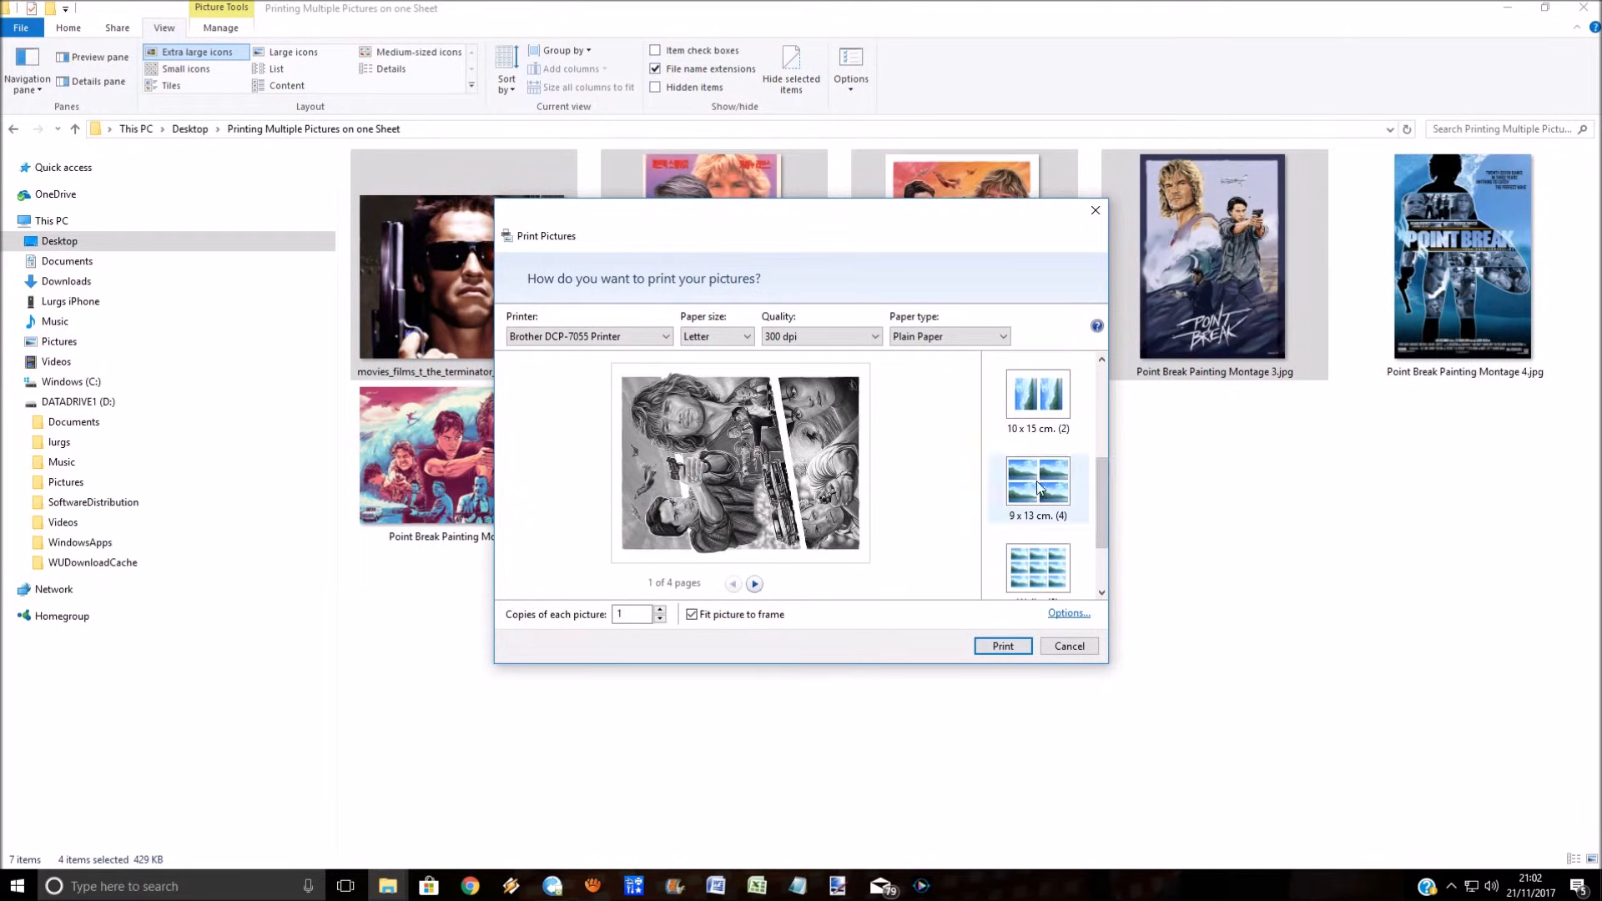
{"action": "left_click", "coordinate": [1037, 481]}
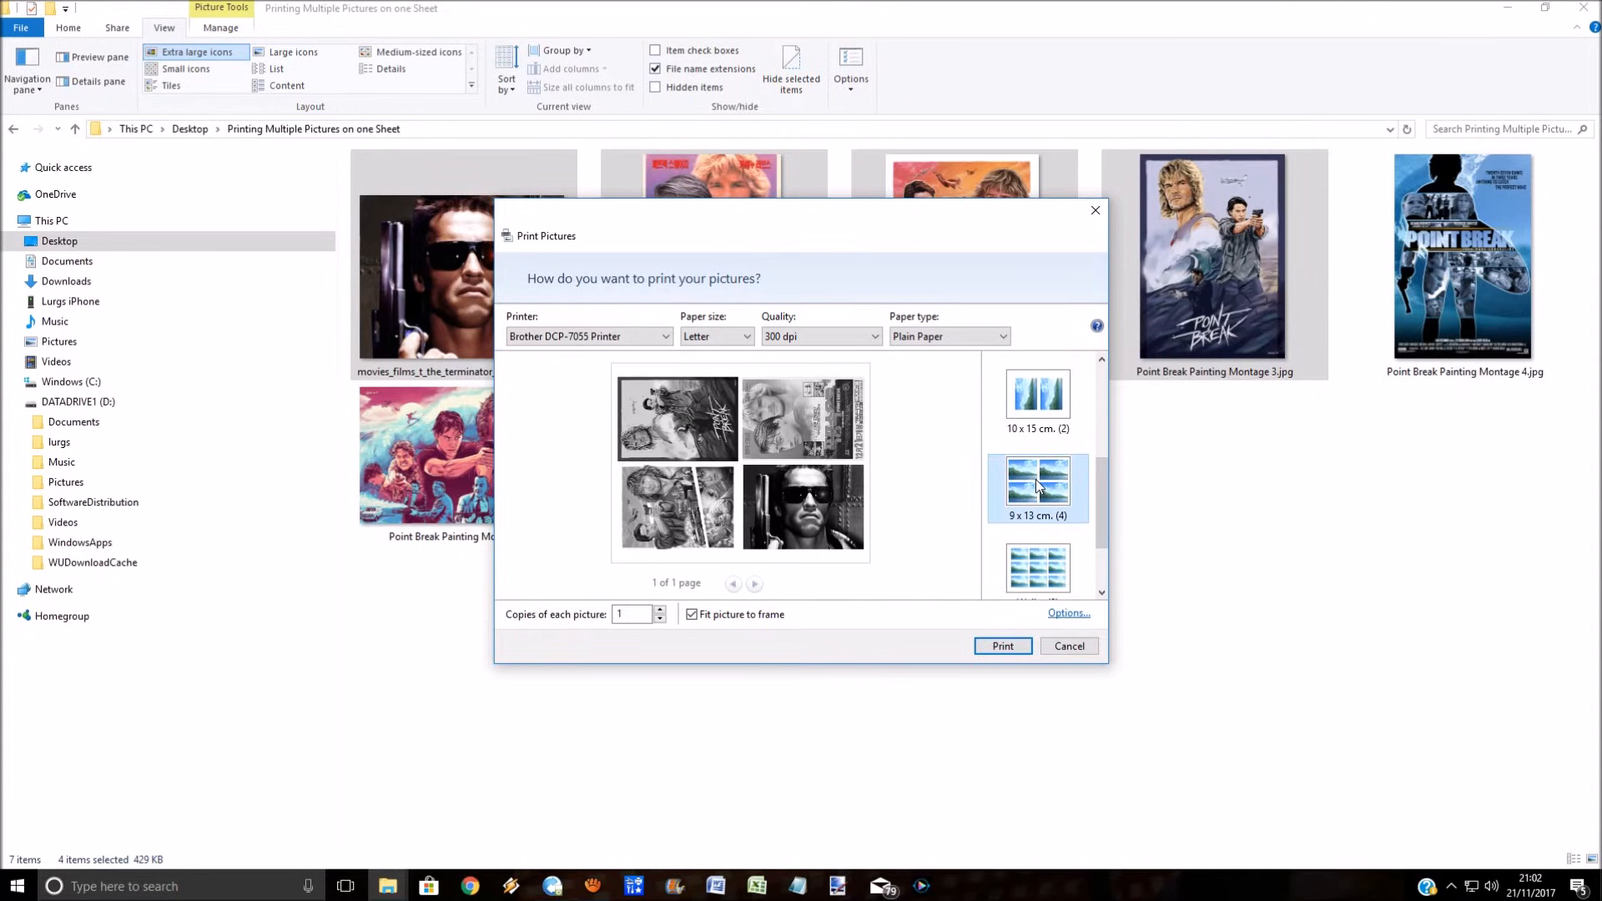
{"action": "mouse_move", "coordinate": [929, 479]}
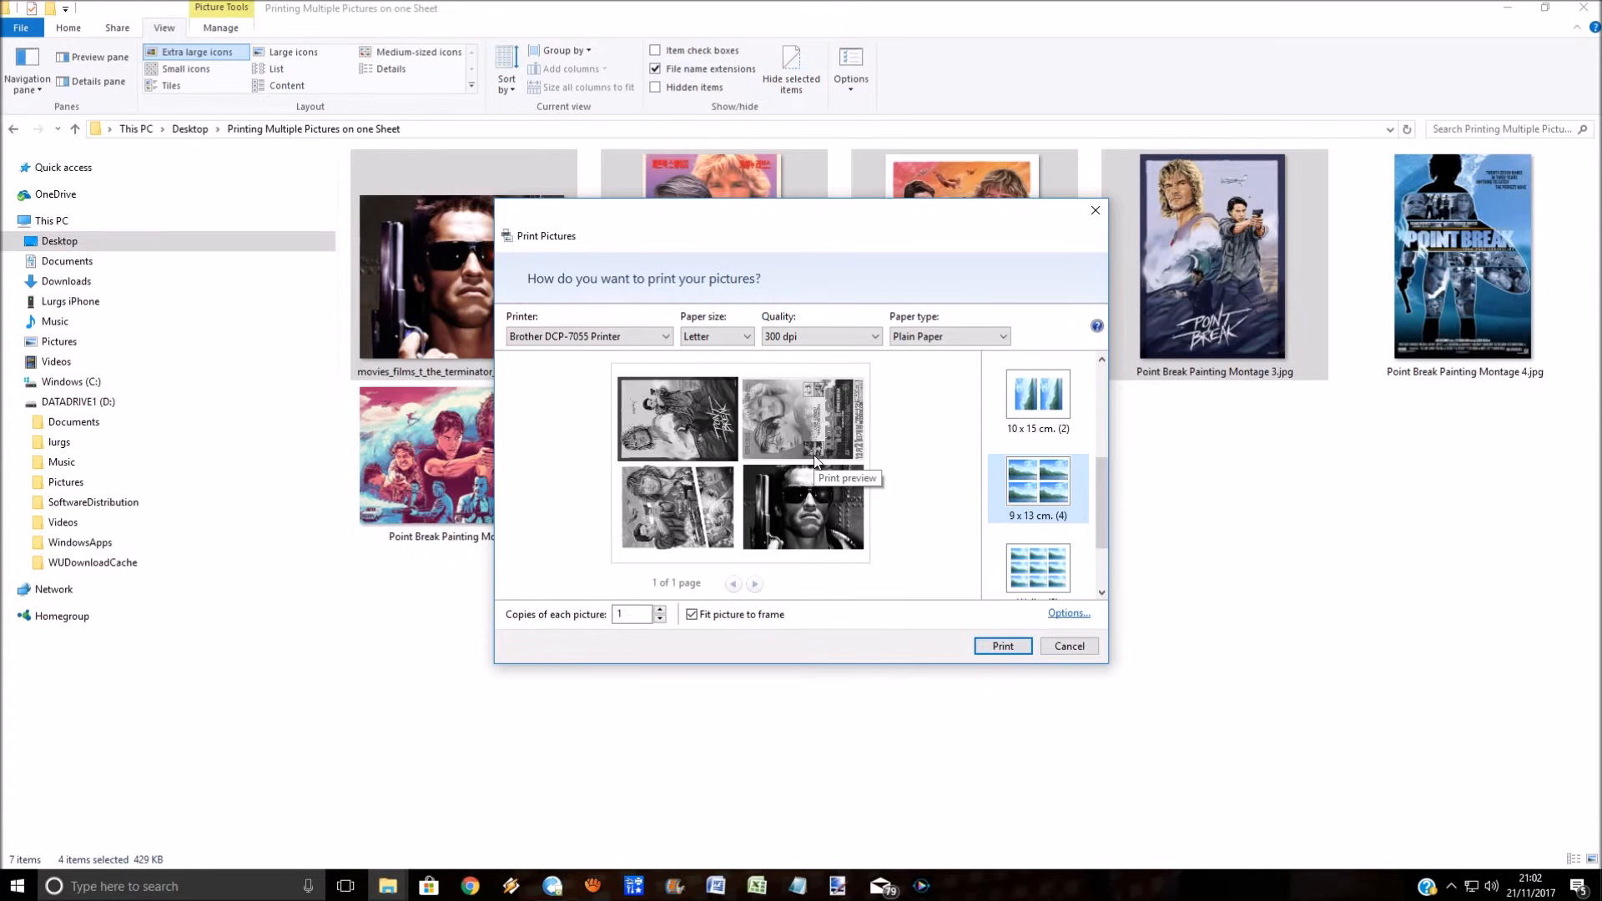
{"action": "mouse_move", "coordinate": [1068, 646]}
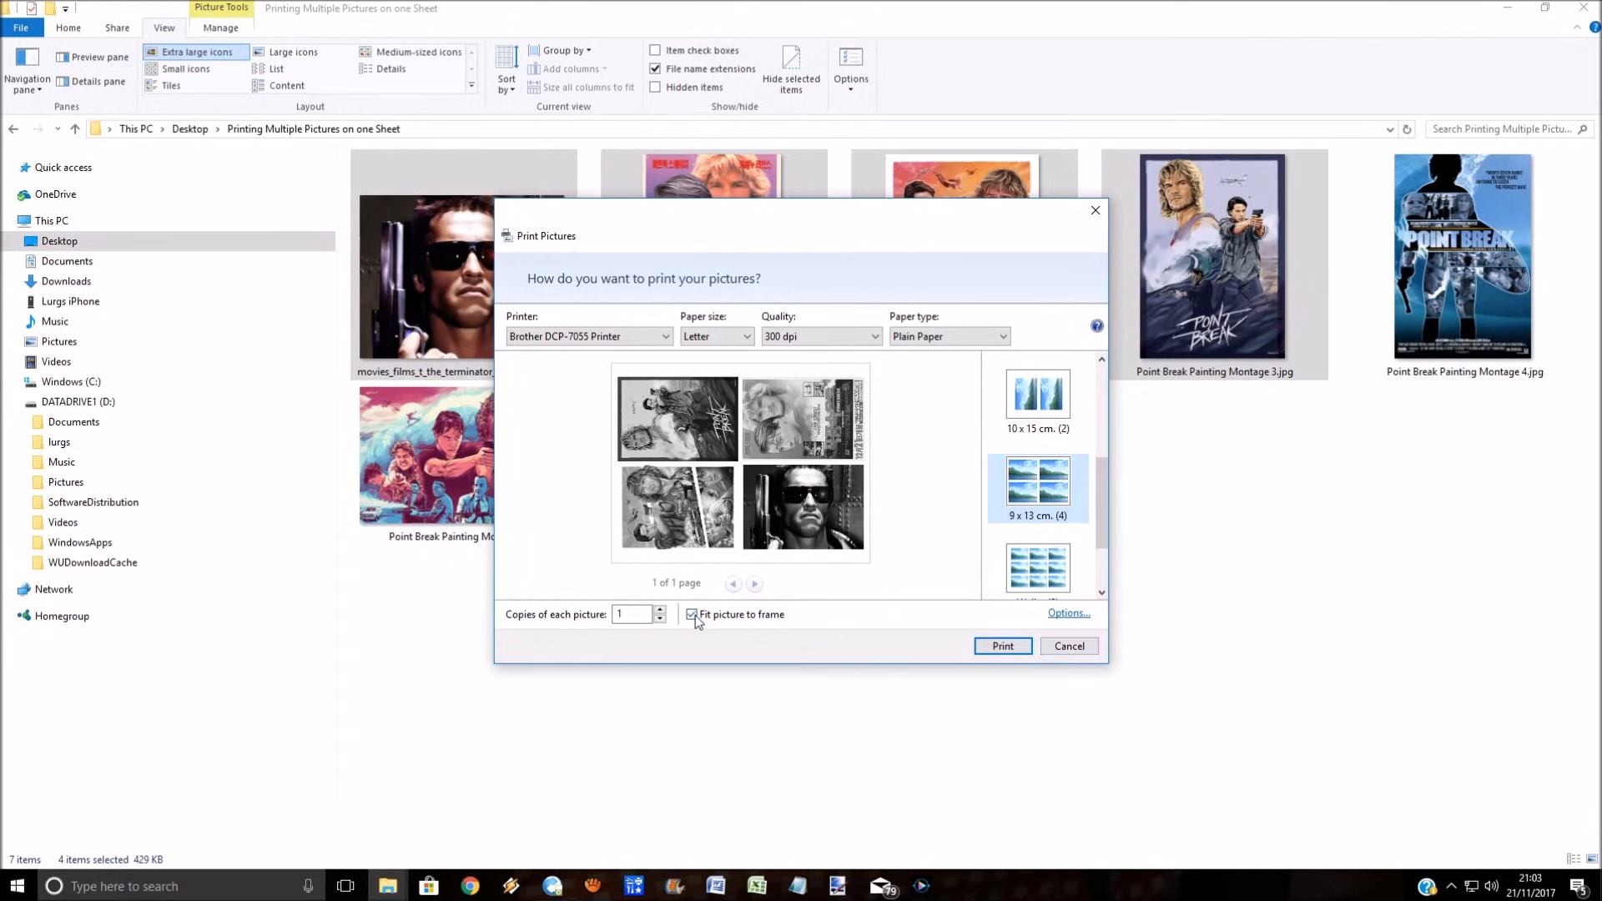
{"action": "mouse_move", "coordinate": [1001, 646]}
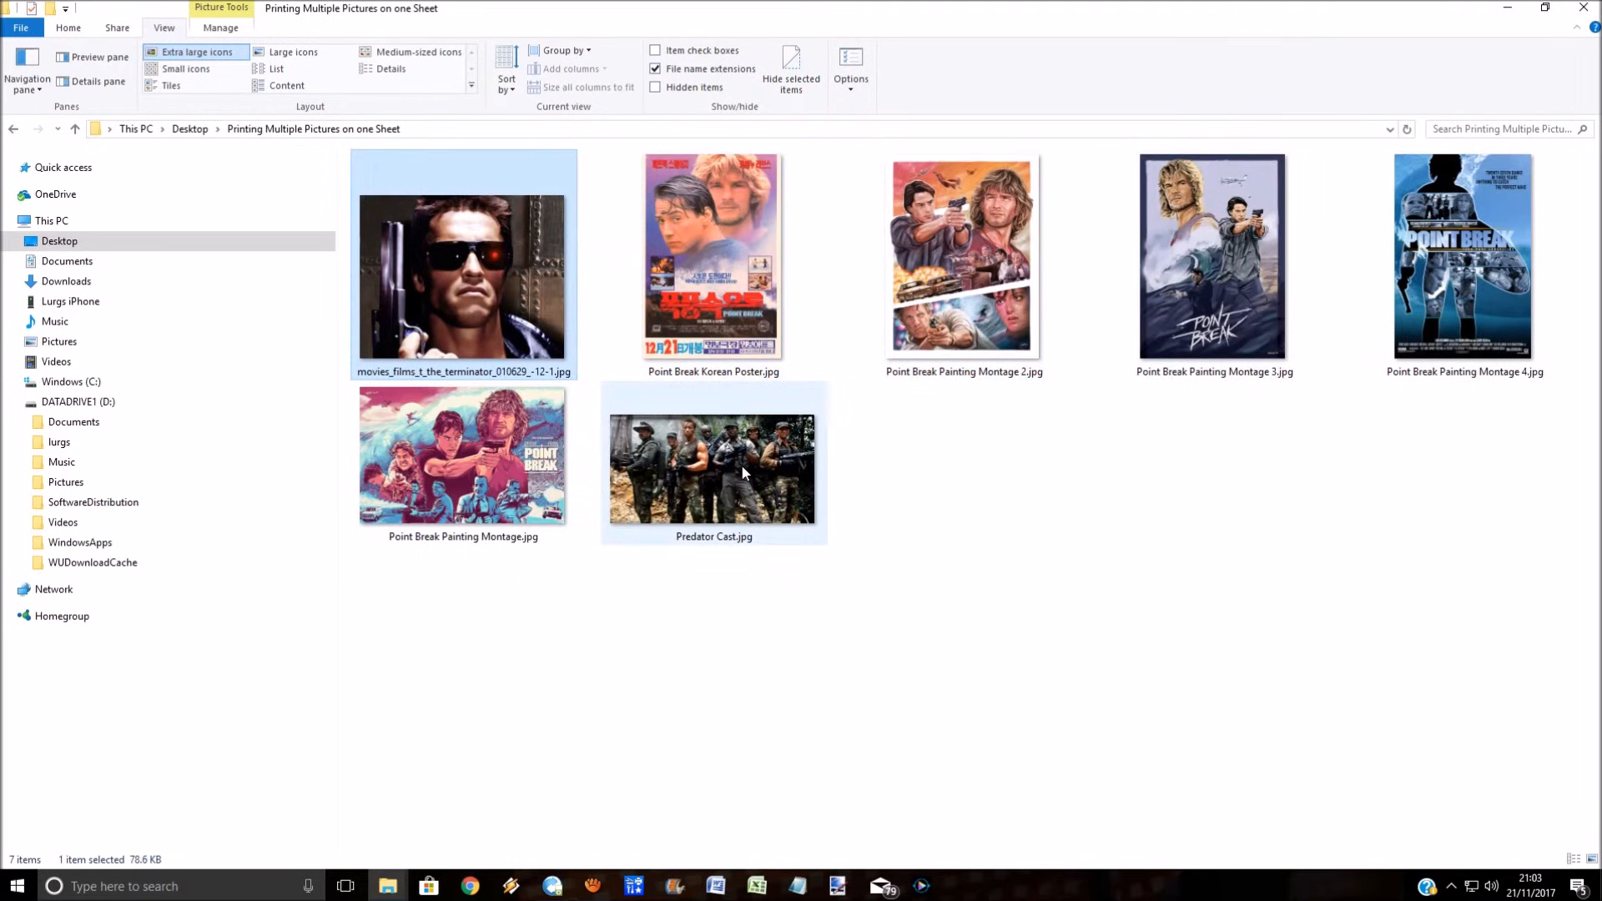
Step: Select all seven pictures, print them in the Wallet (9) layout, and check the printer
{"action": "key", "text": "ctrl+a"}
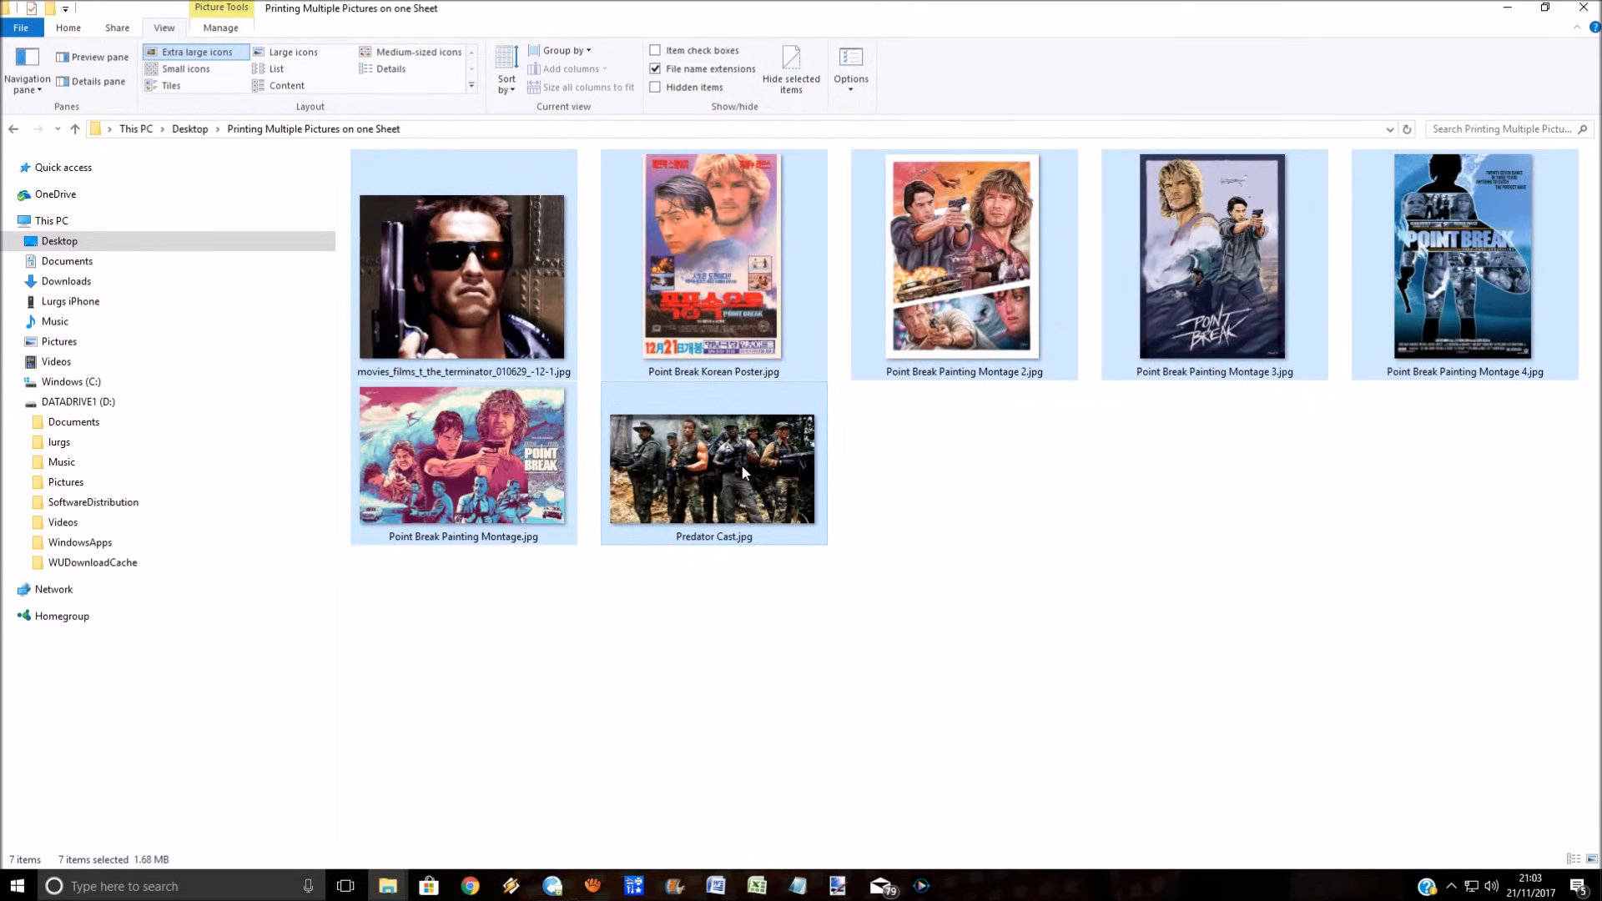
{"action": "right_click", "coordinate": [743, 473]}
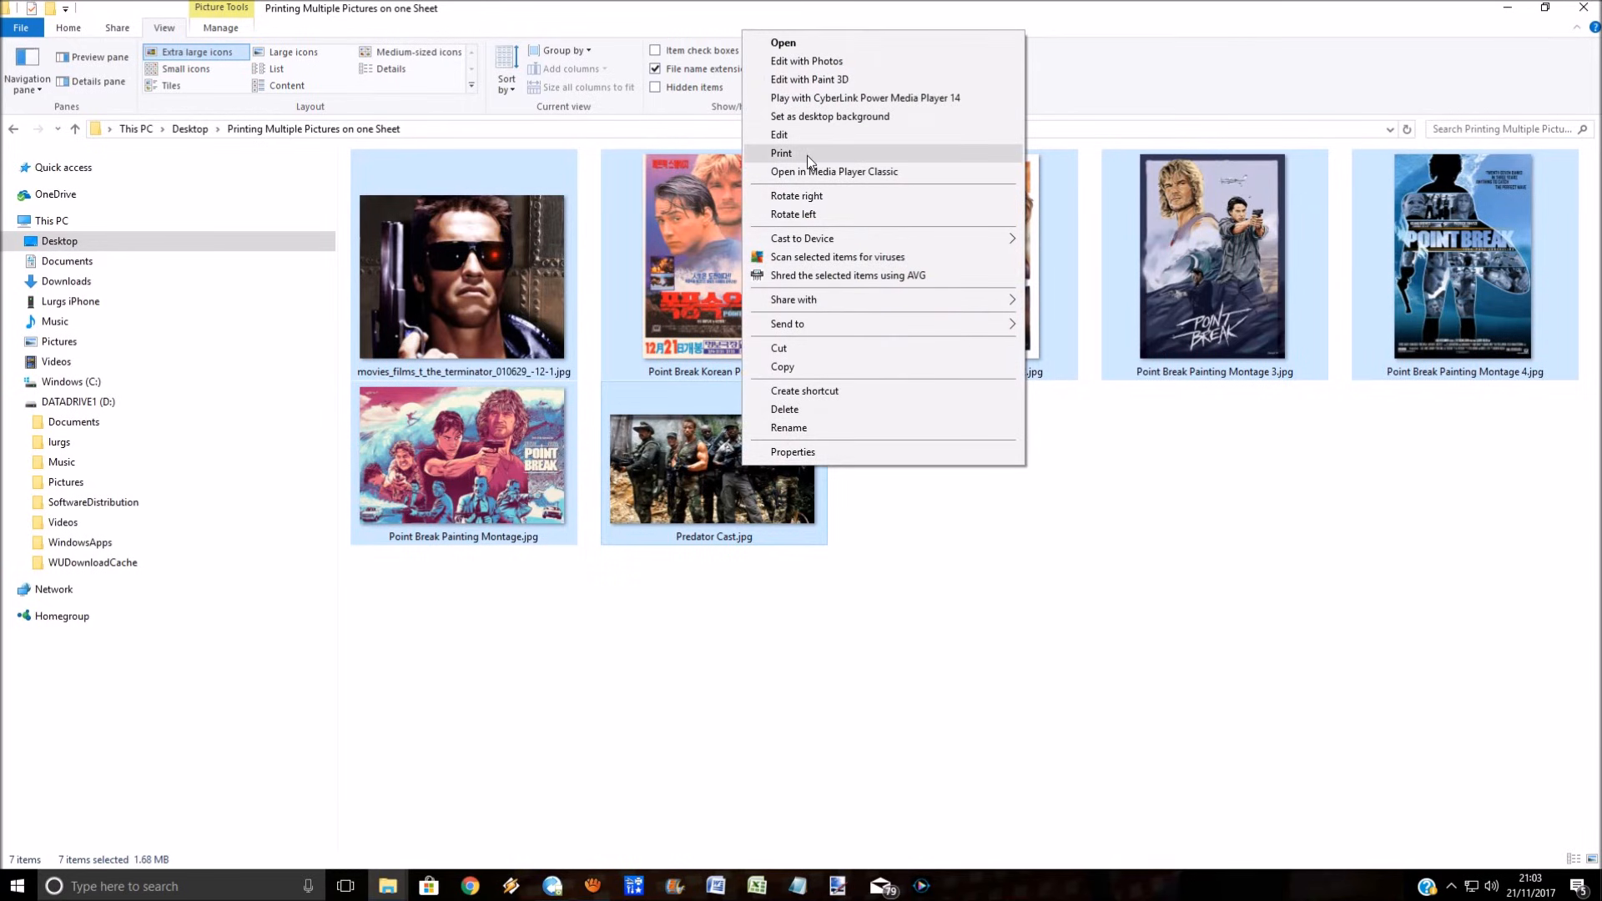
{"action": "left_click", "coordinate": [781, 153]}
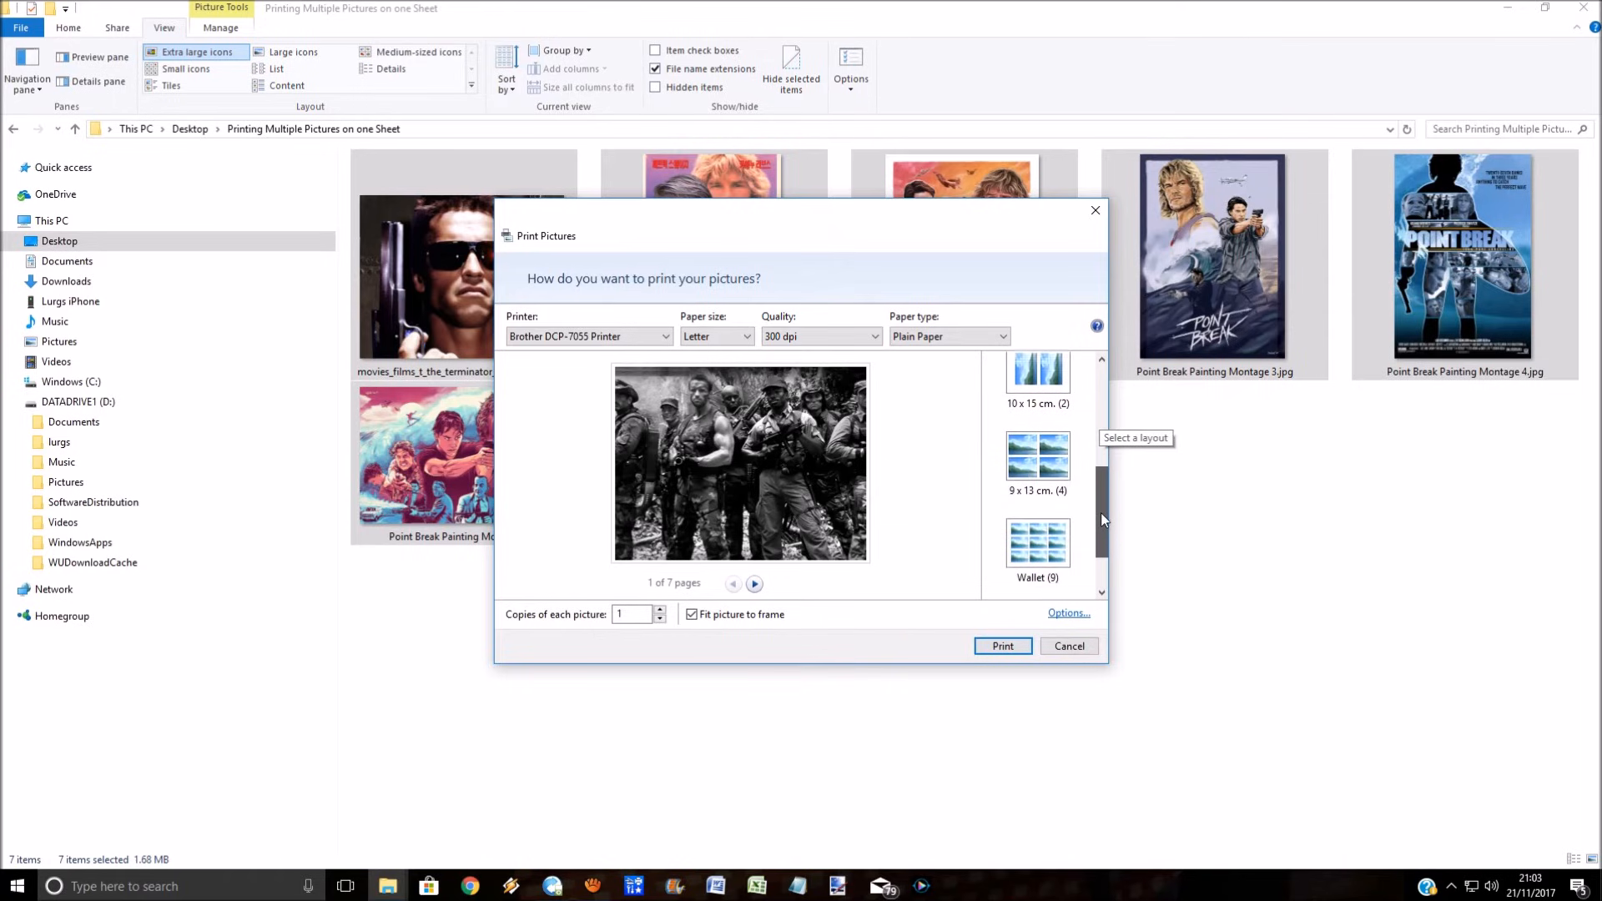
{"action": "left_click", "coordinate": [1038, 507]}
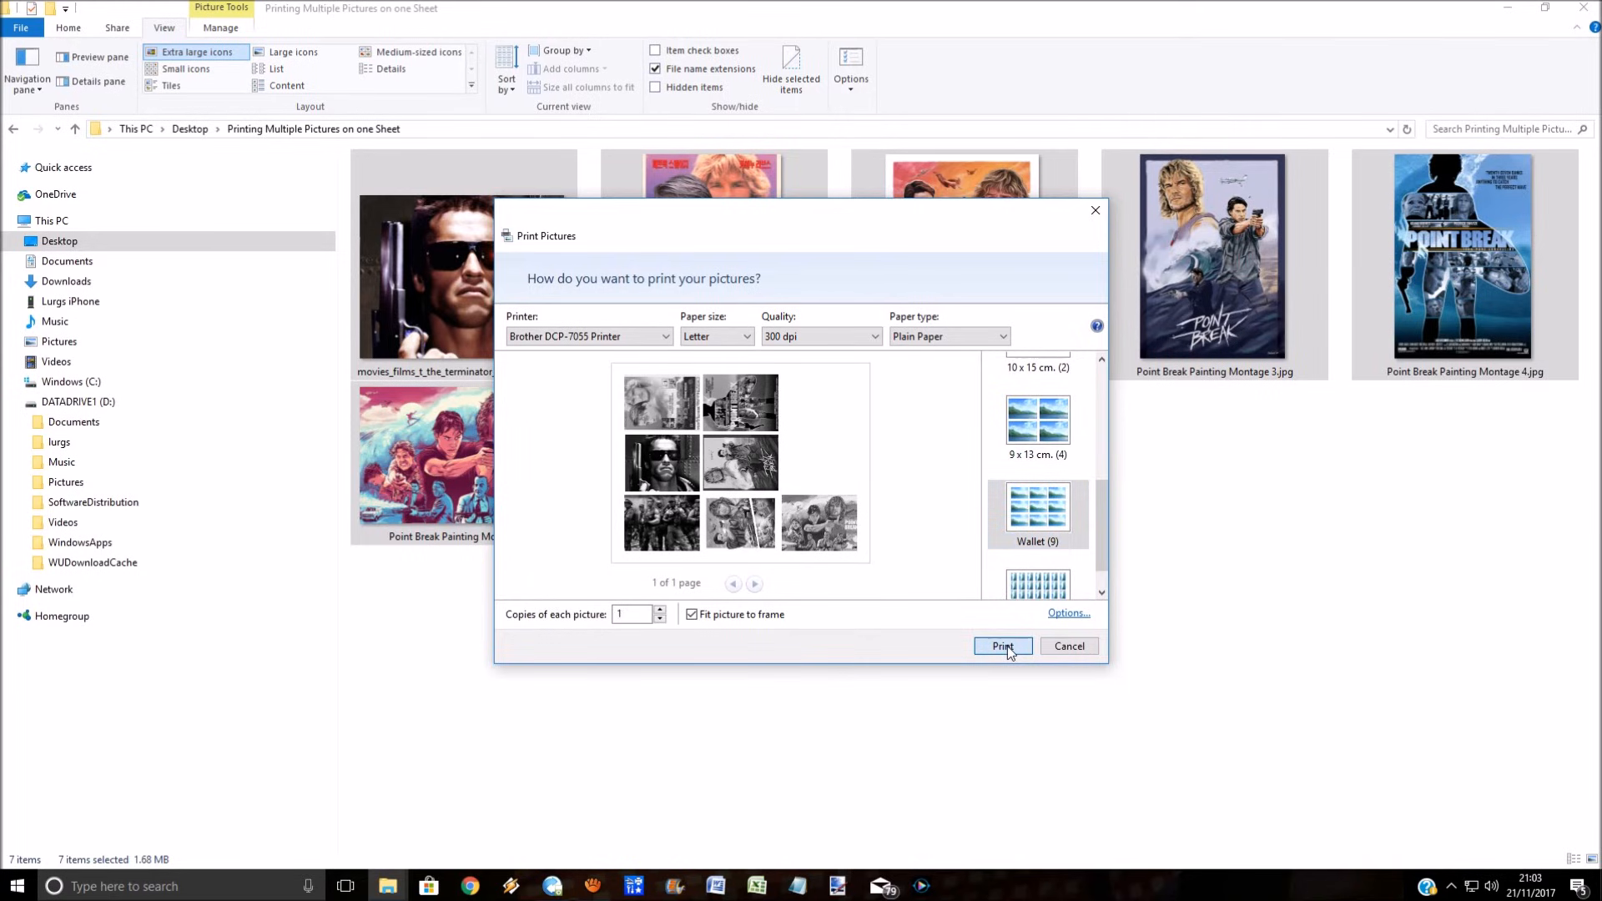
{"action": "left_click", "coordinate": [1002, 646]}
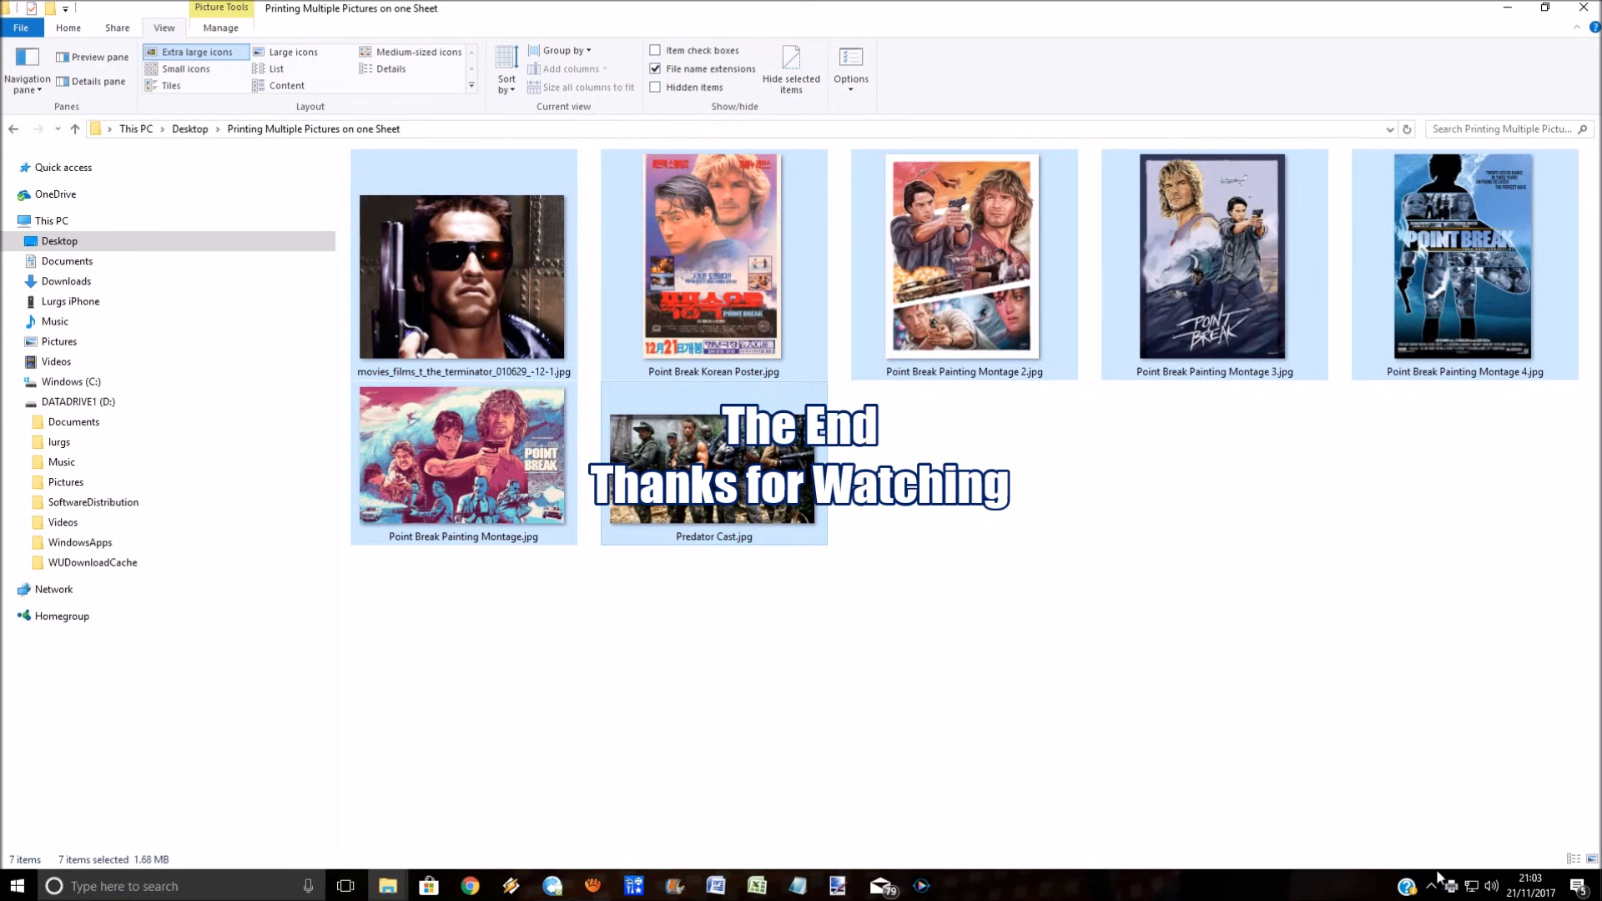
{"action": "left_click", "coordinate": [1451, 886]}
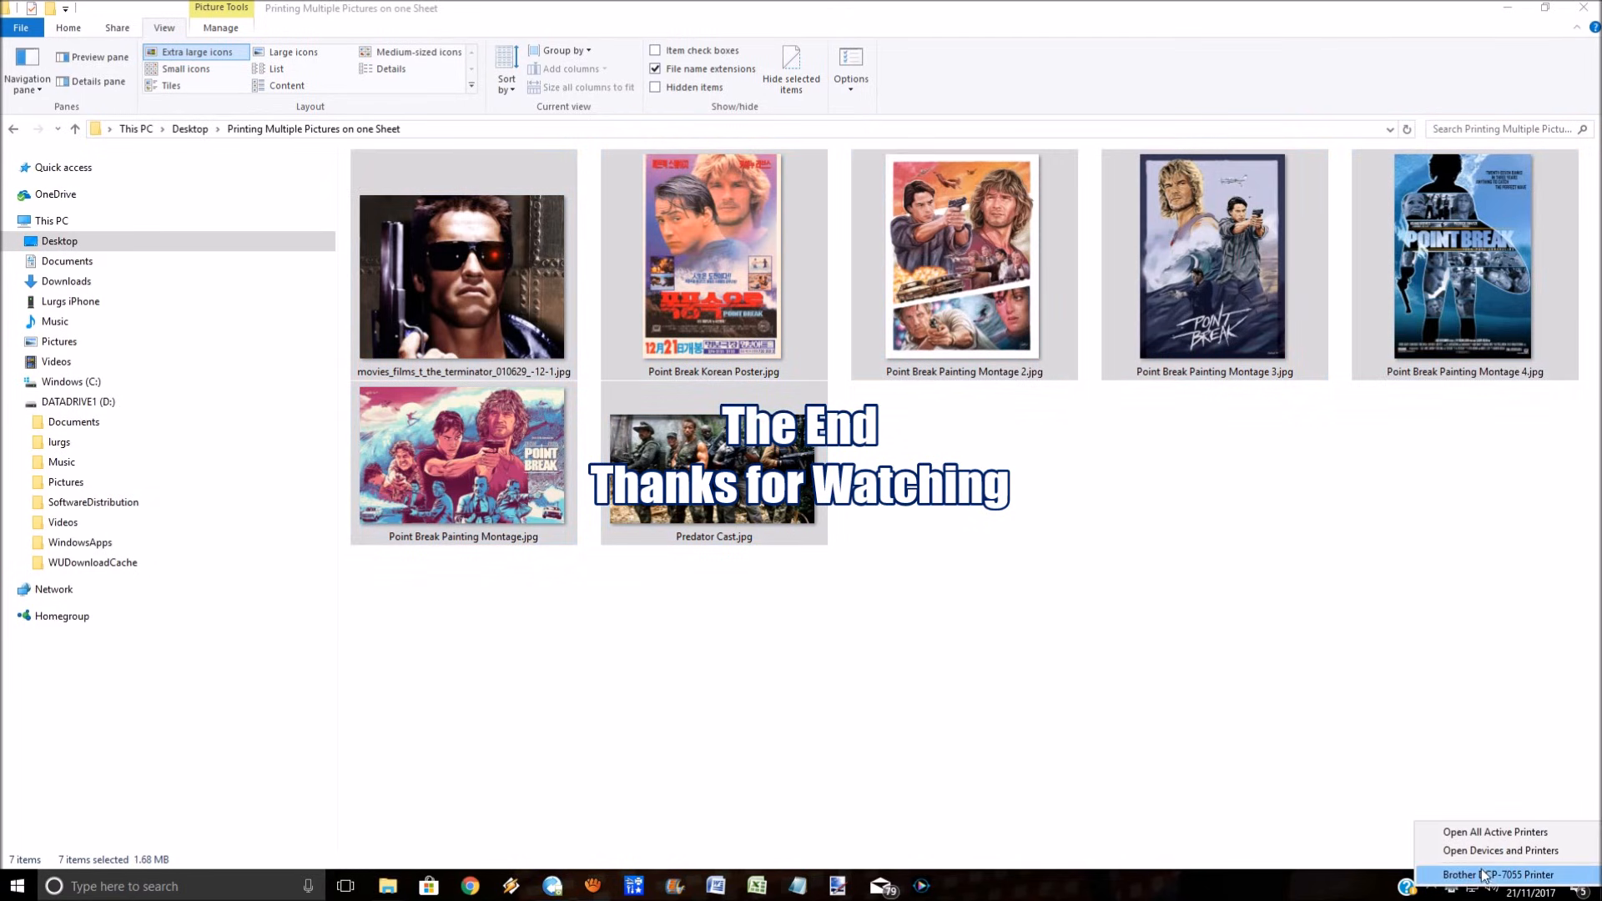